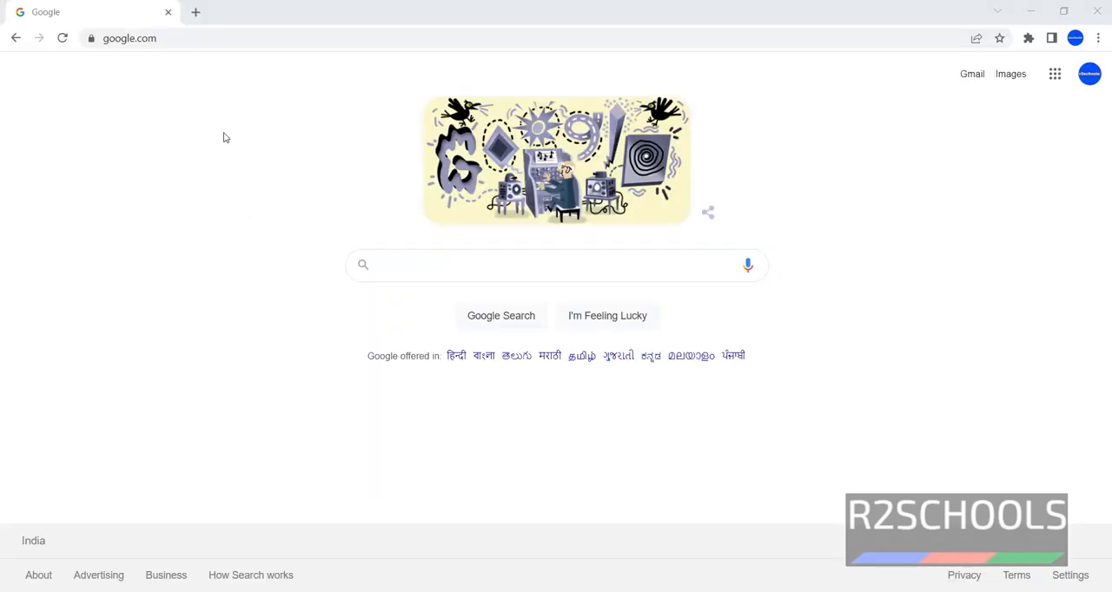
Search Google for 'oracle linux download'
left_click(556, 264)
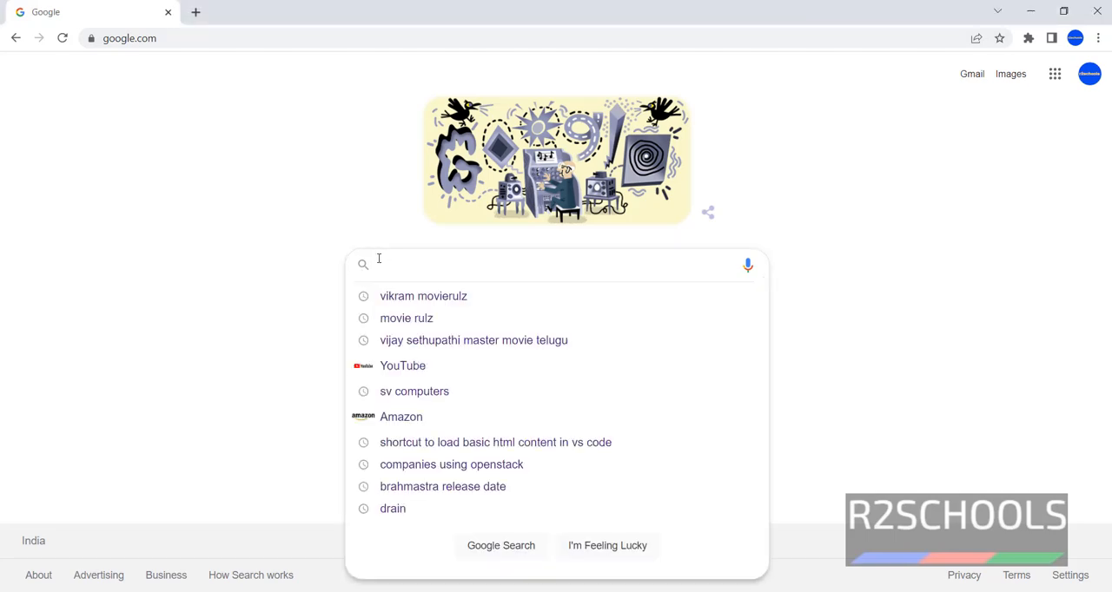
type("oracle linux download")
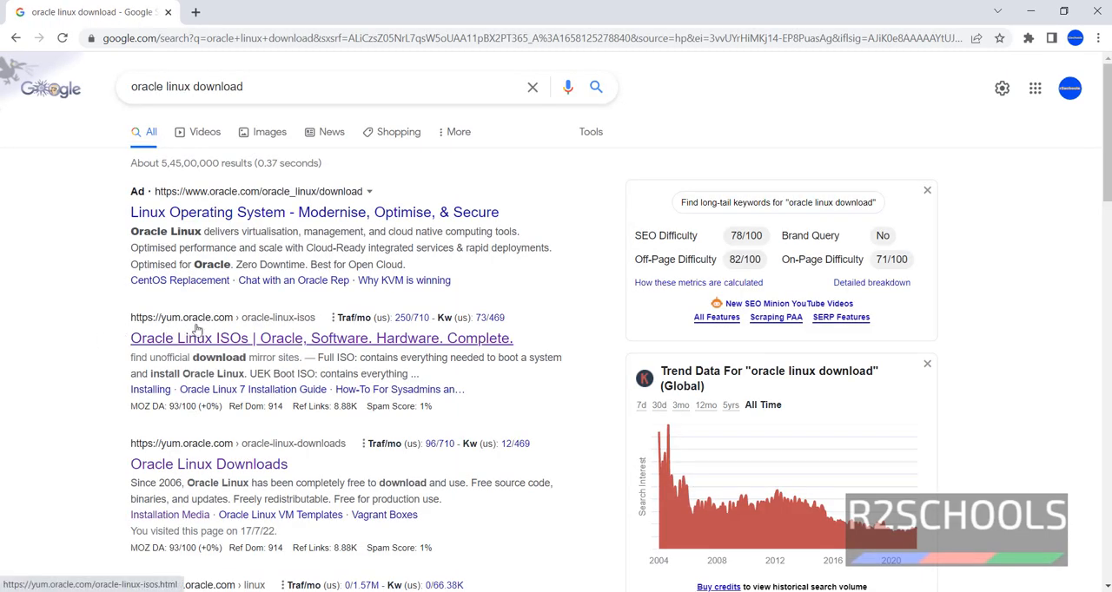
From the yum.oracle.com ISOs page, start downloading OracleLinux-R9-U0-x86_64-dvd.iso
left_click(319, 339)
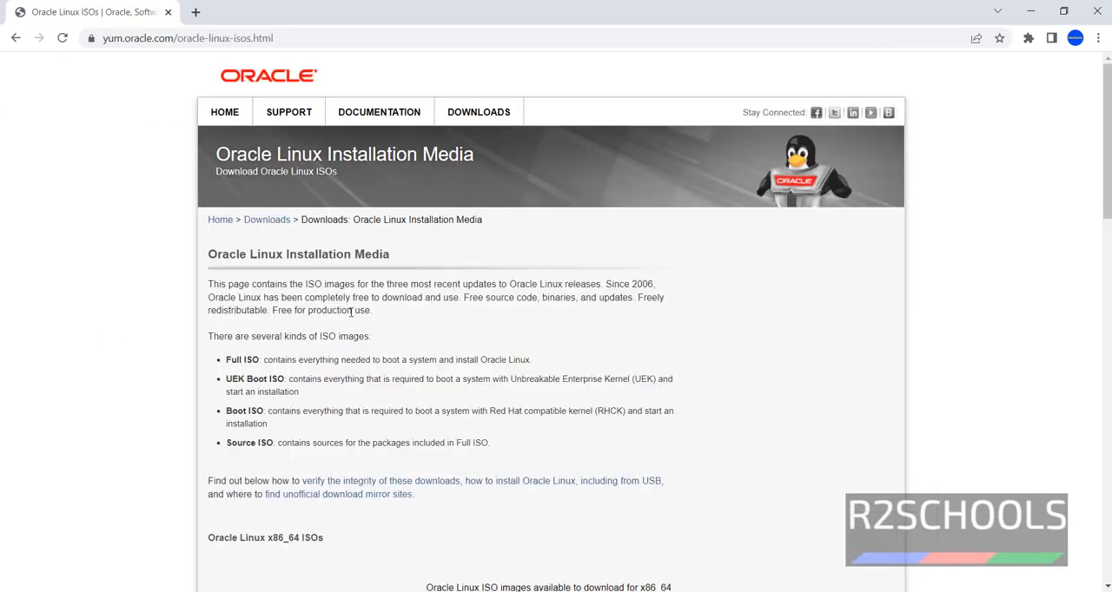
scroll("down", 3)
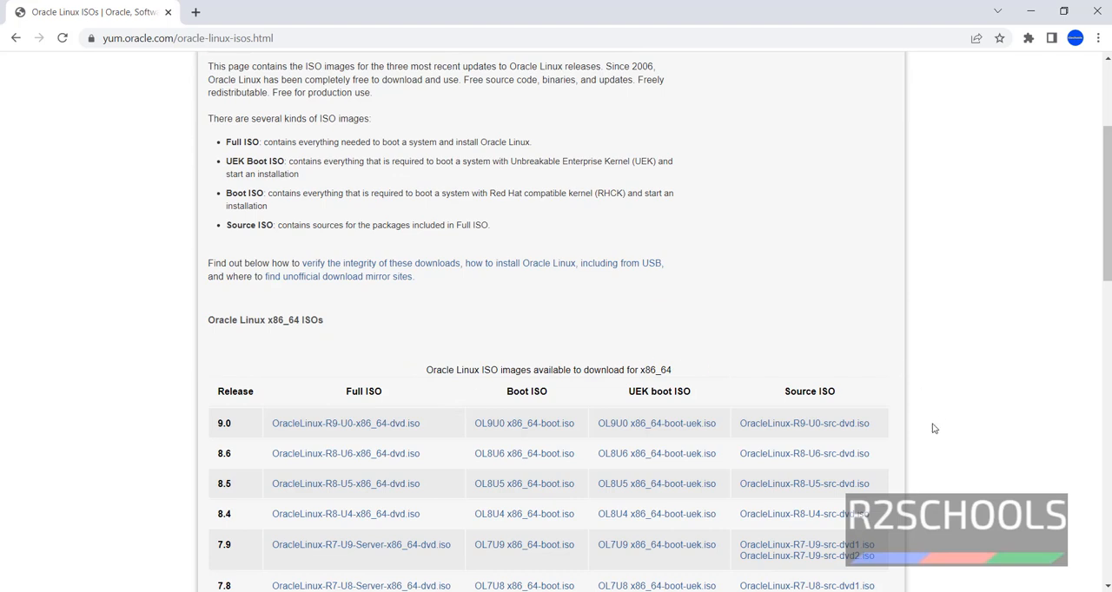
mouse_move(721, 393)
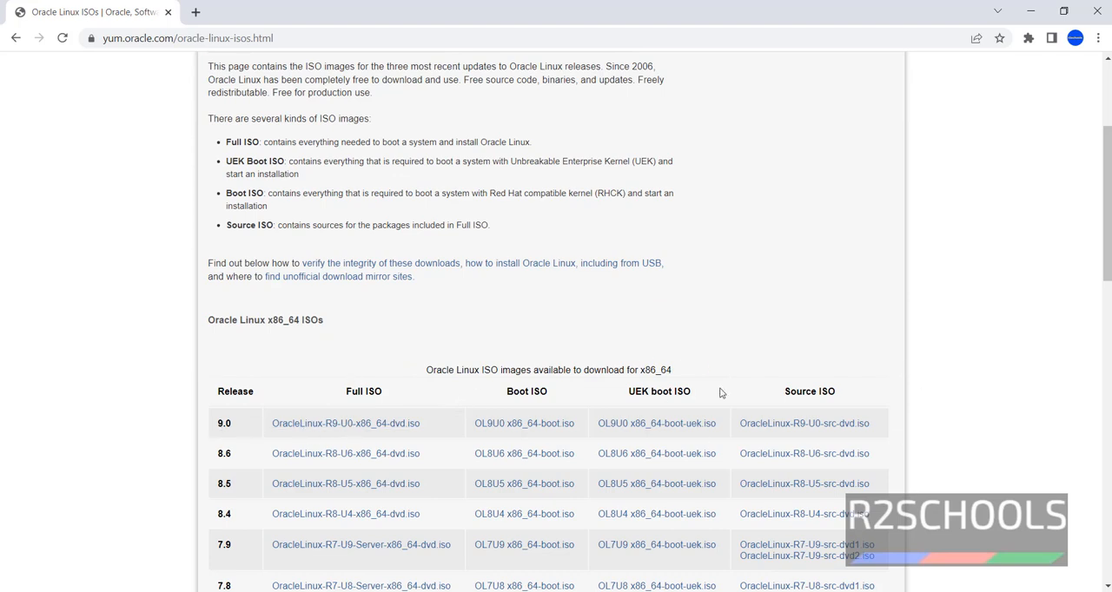
mouse_move(408, 424)
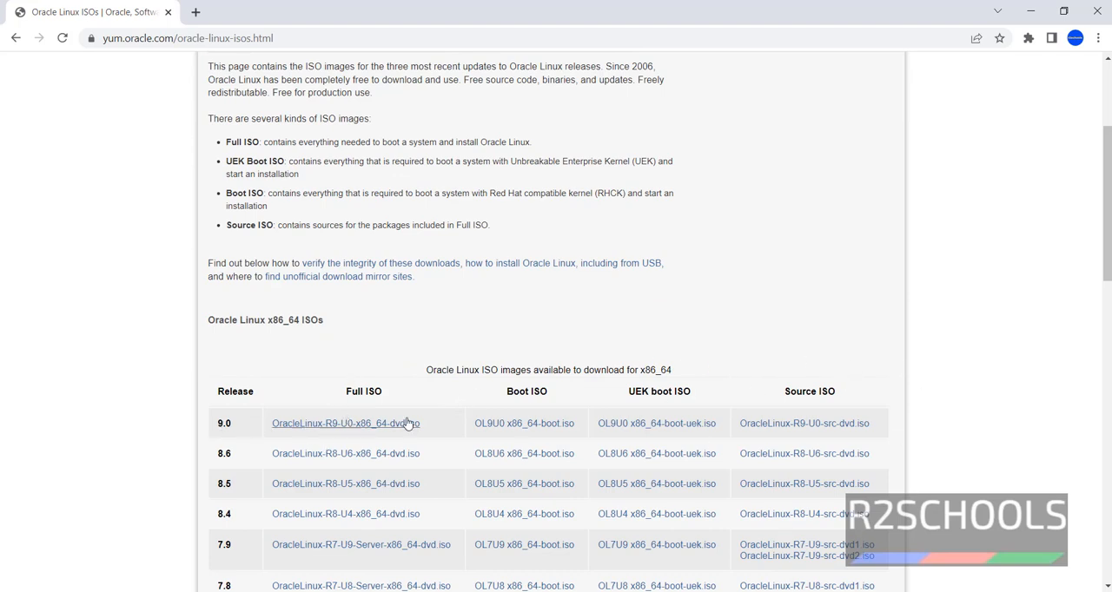
mouse_move(678, 403)
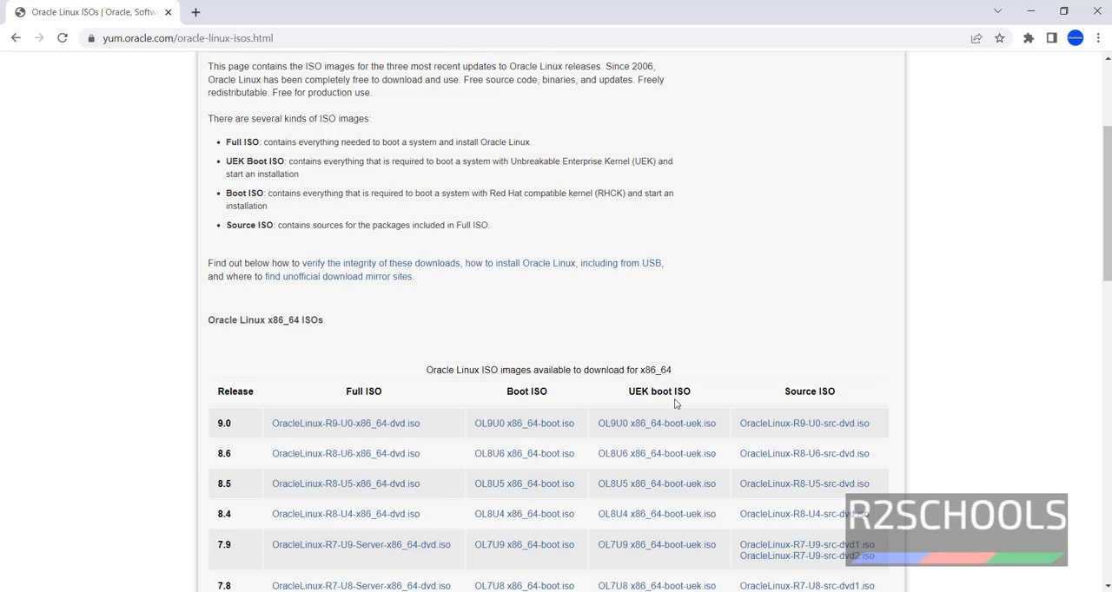
mouse_move(436, 347)
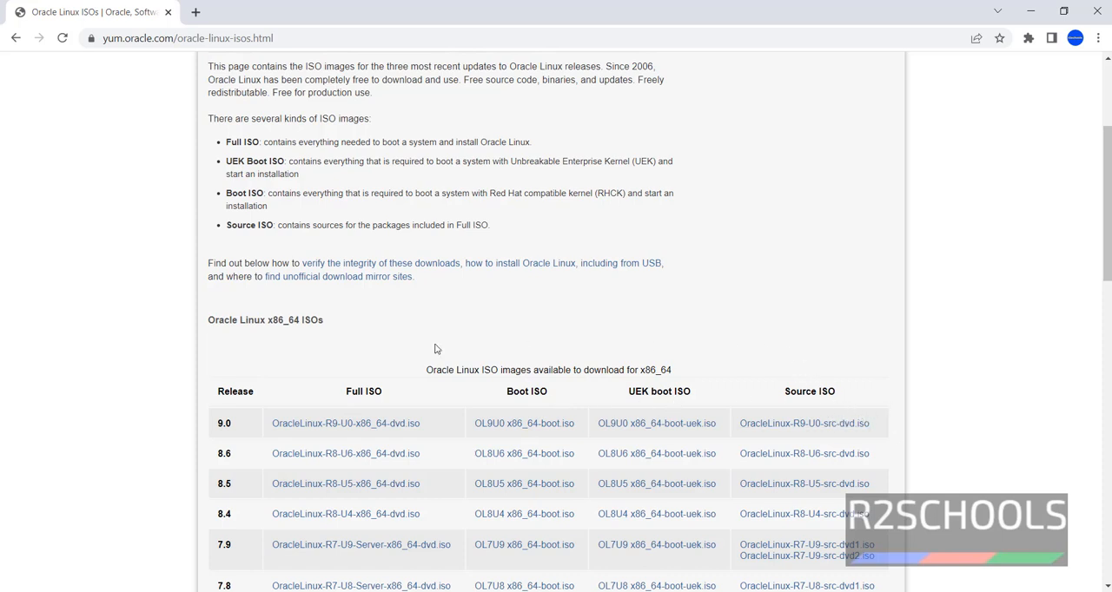
mouse_move(356, 432)
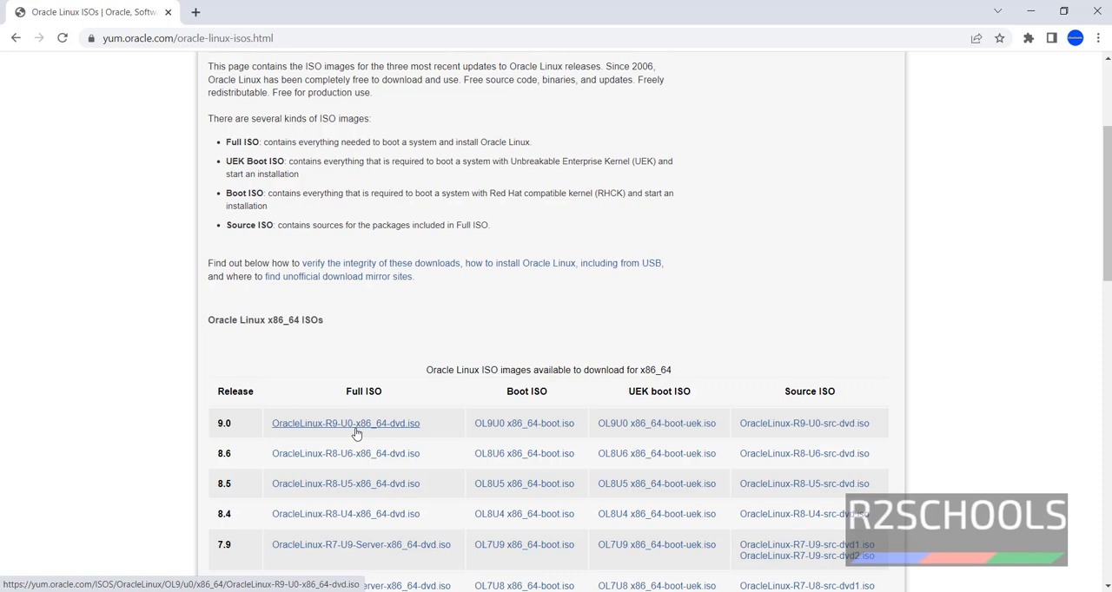
left_click(344, 424)
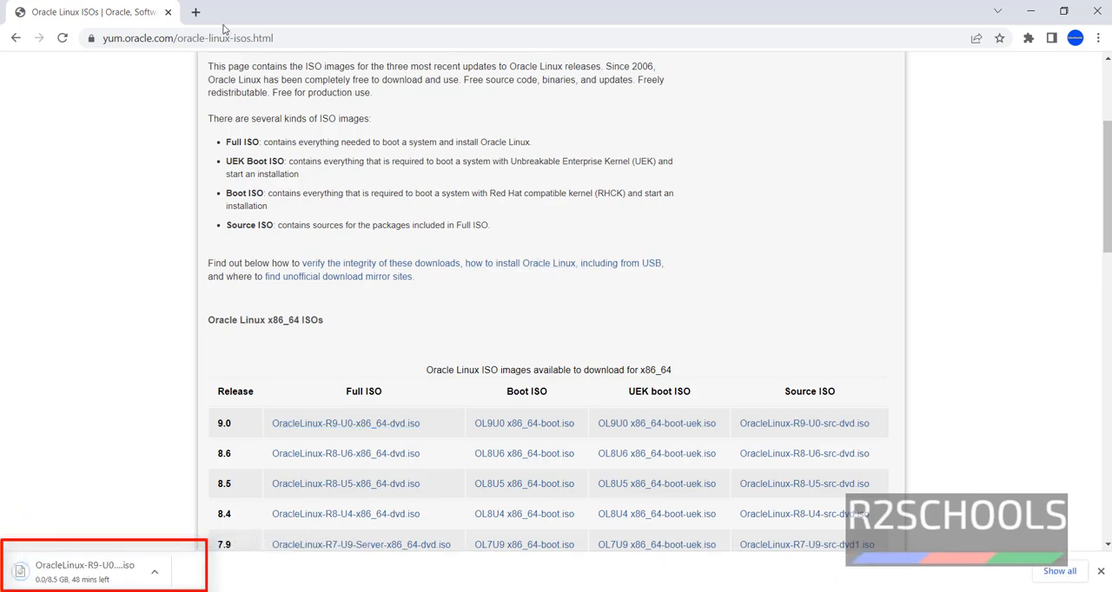
mouse_move(122, 448)
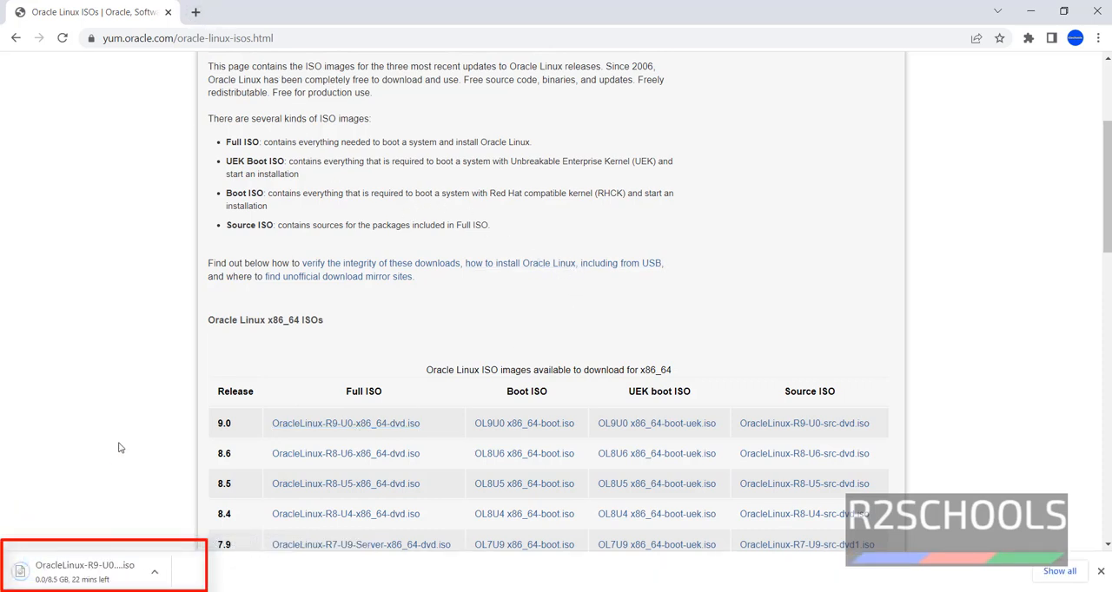
mouse_move(340, 424)
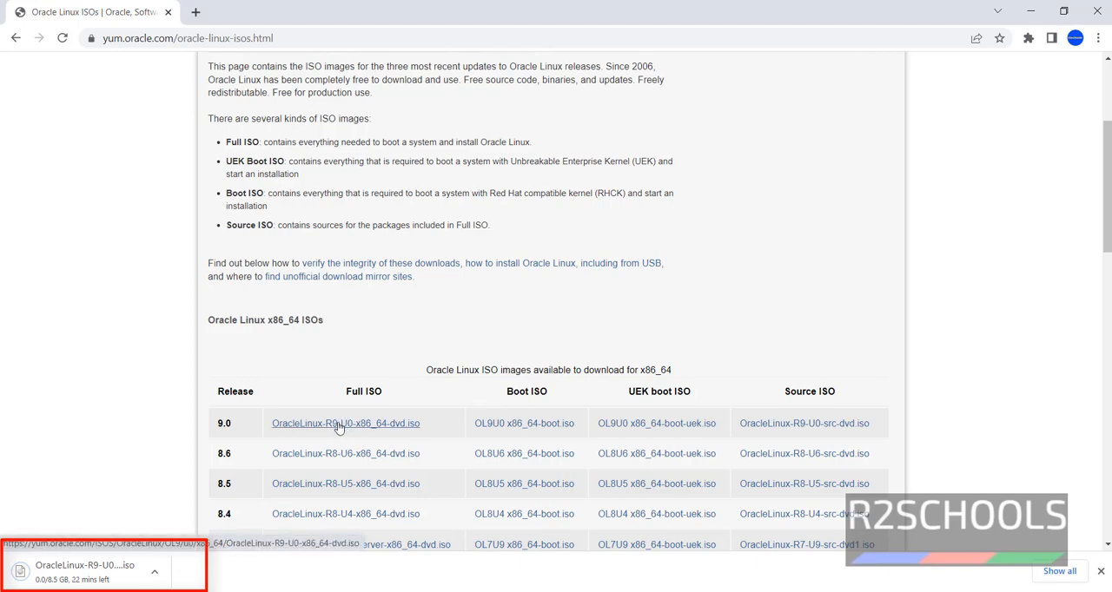
mouse_move(136, 518)
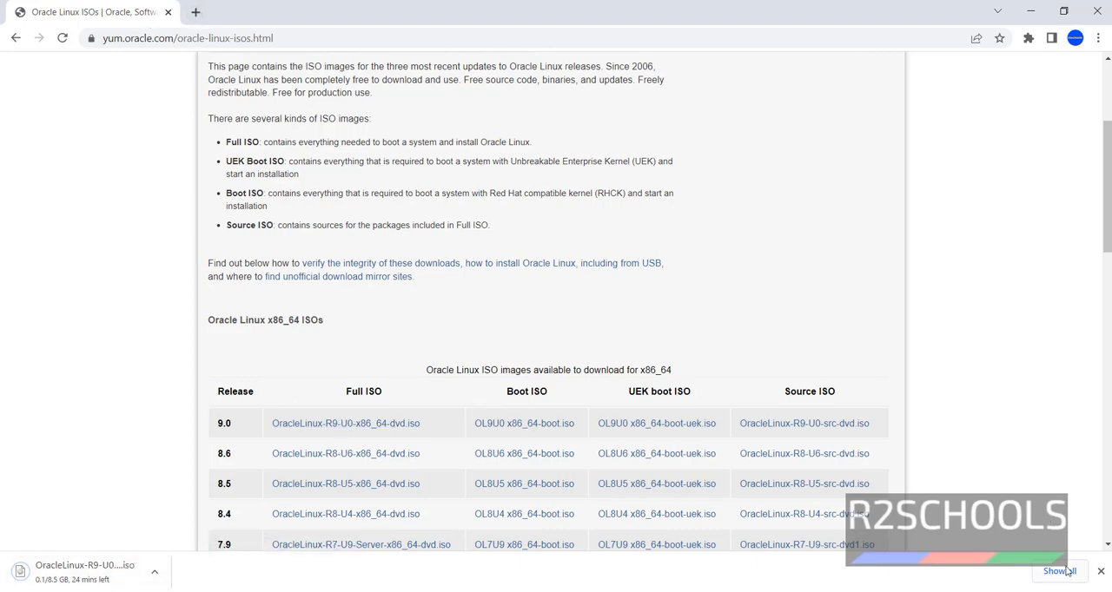
In Chrome's downloads list, cancel the duplicate ISO download and remove it
left_click(1059, 570)
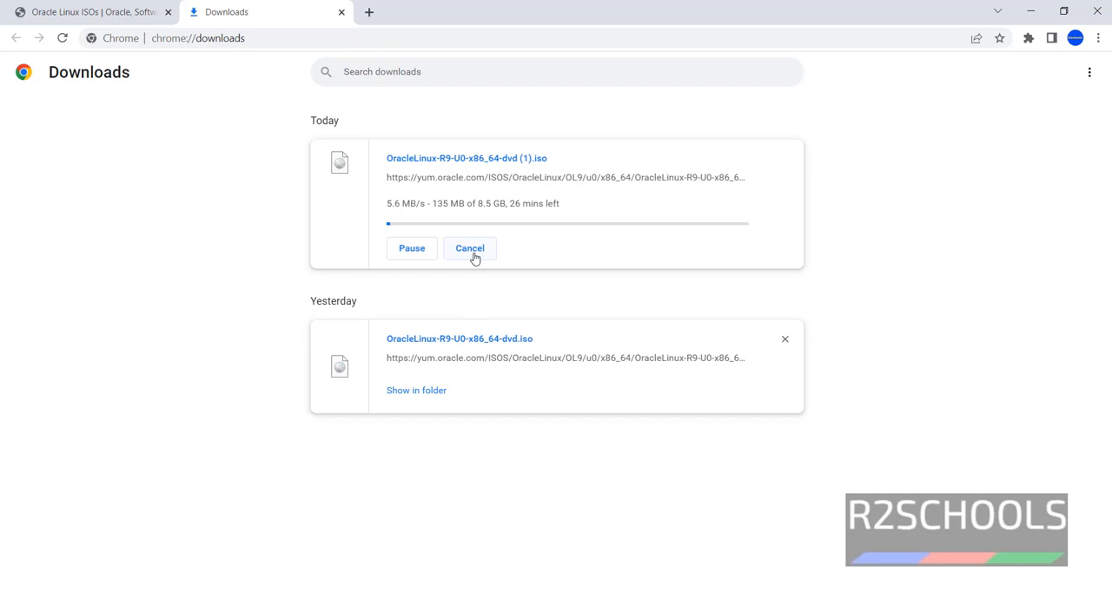
left_click(469, 247)
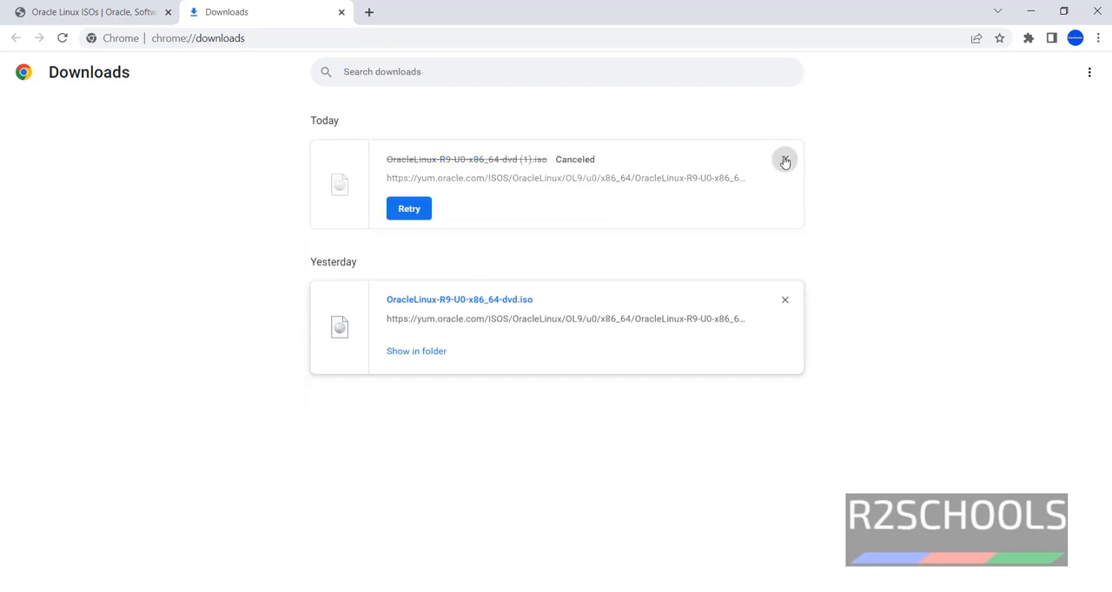
left_click(785, 160)
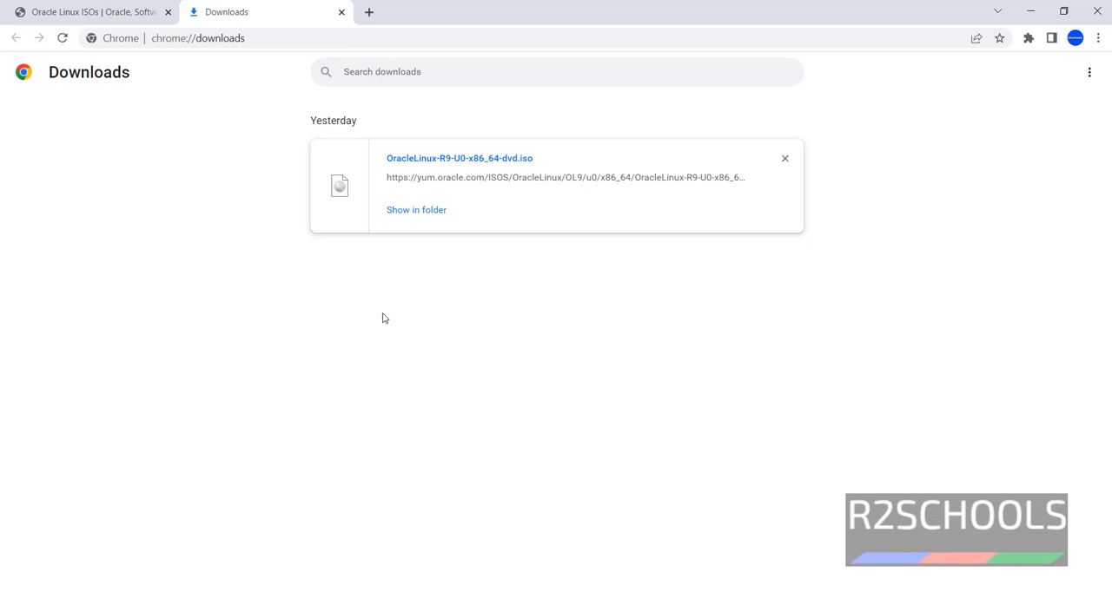
mouse_move(379, 323)
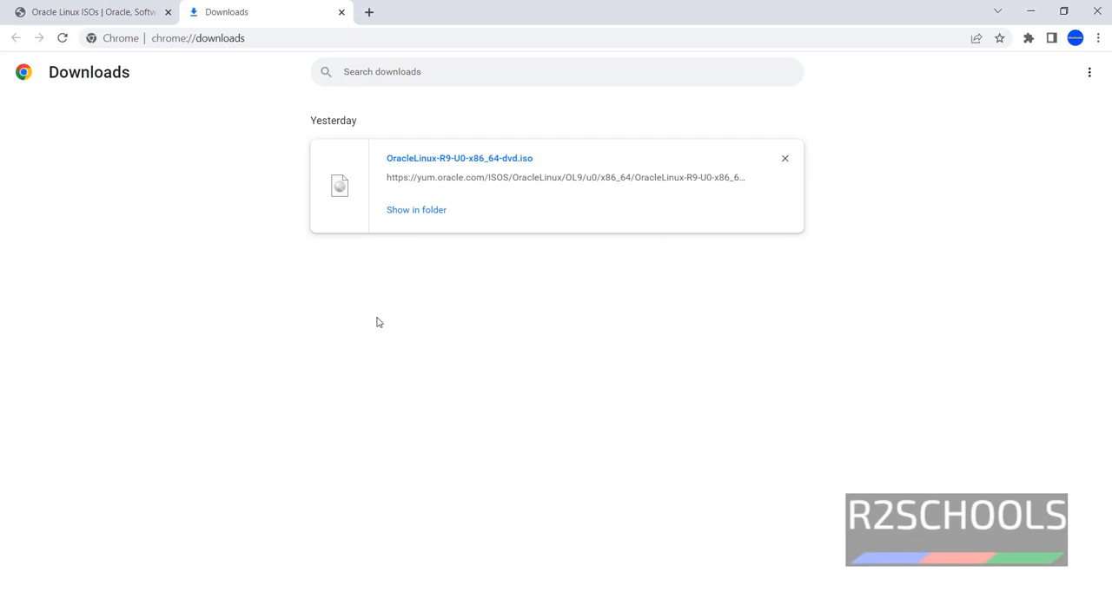
Launch Oracle VM VirtualBox Manager from the Start menu search
type("vir")
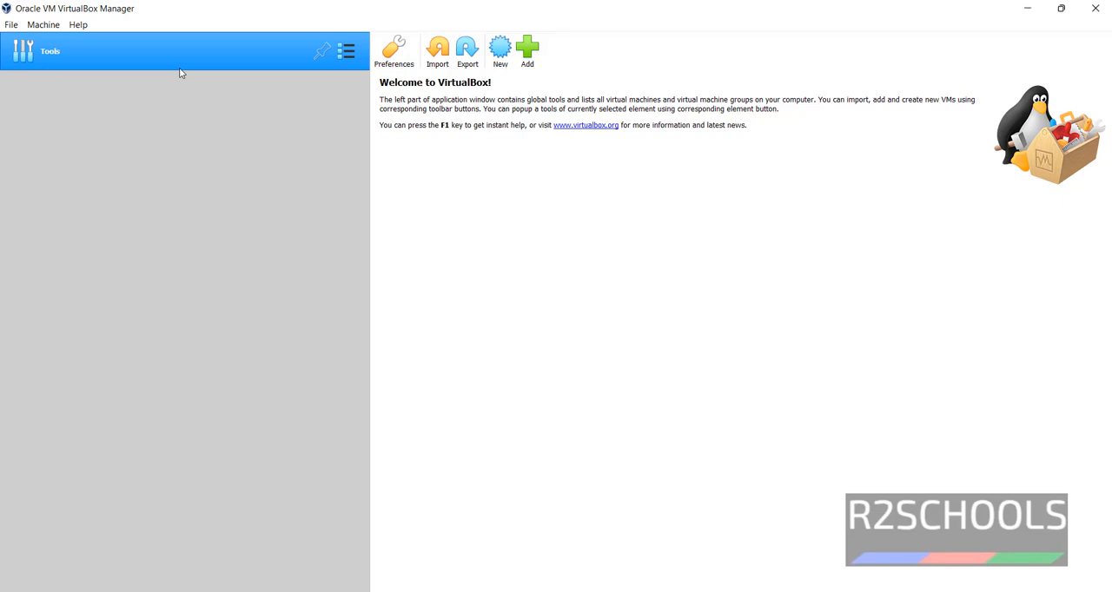
mouse_move(1041, 31)
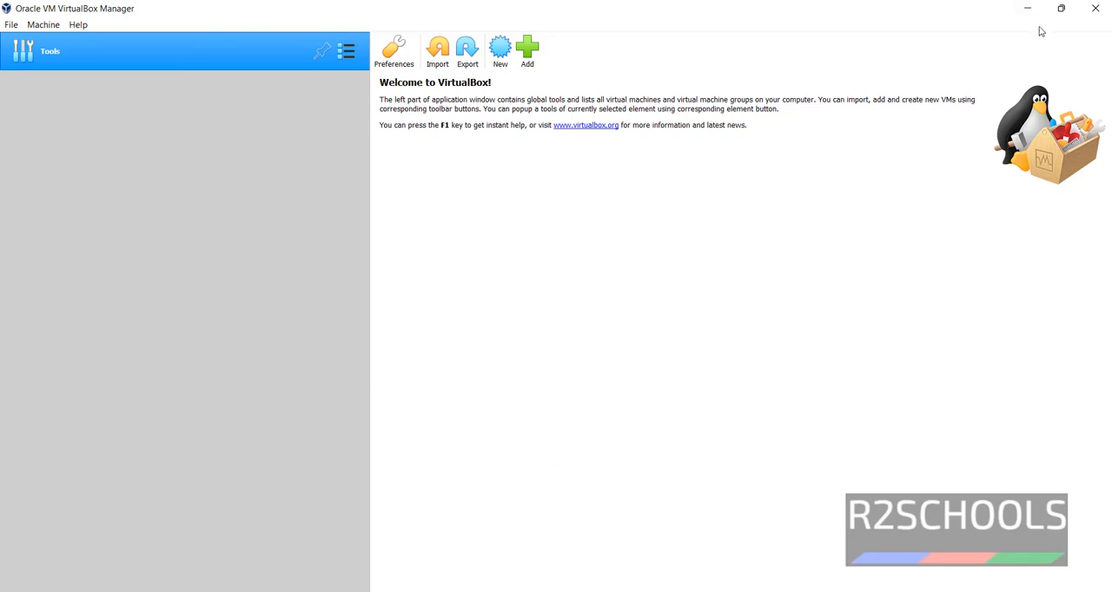
mouse_move(460, 177)
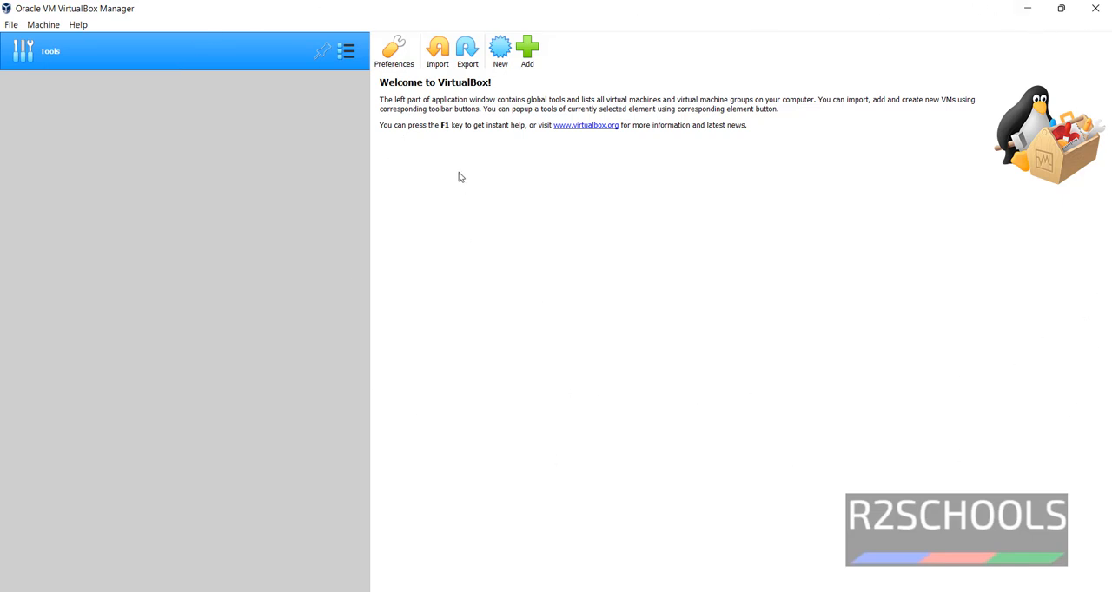
mouse_move(32, 21)
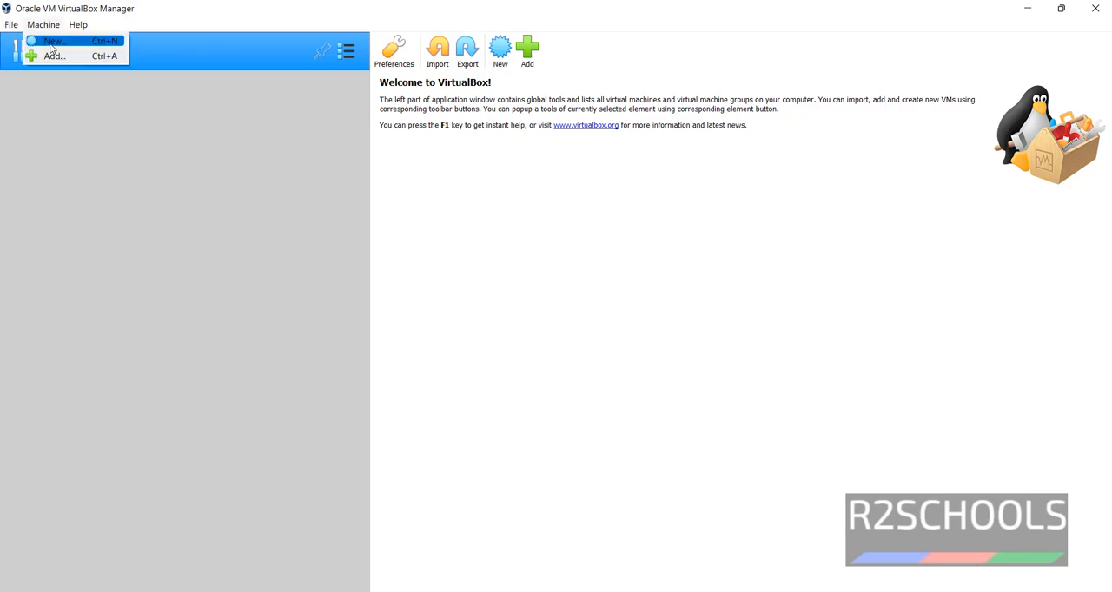
Create a new machine named OracleLinux9 in expert mode, keeping the default VirtualBox VMs folder
left_click(53, 40)
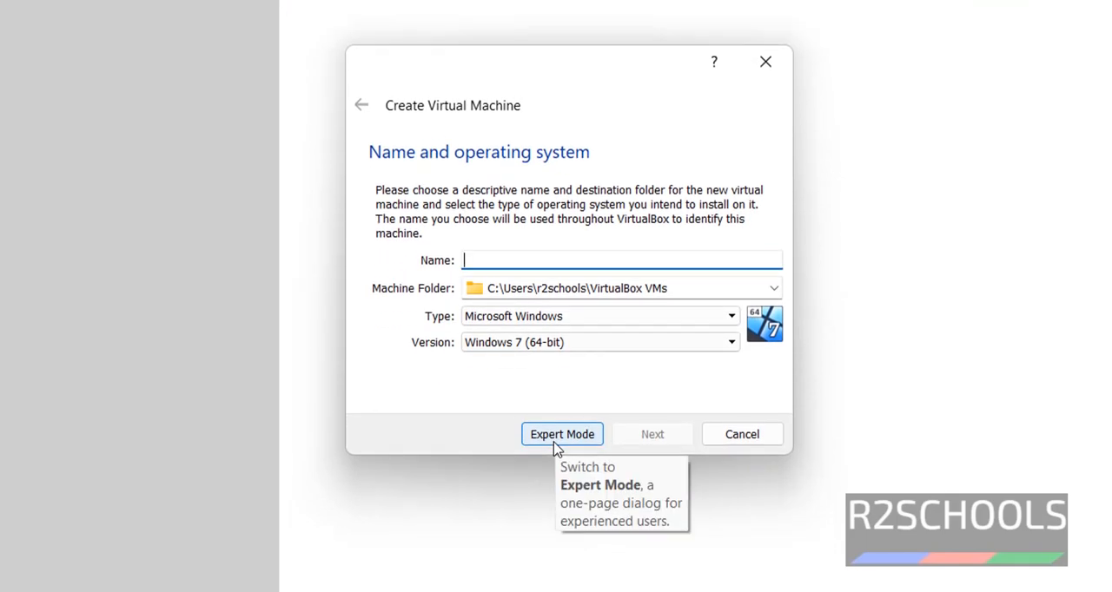
left_click(561, 434)
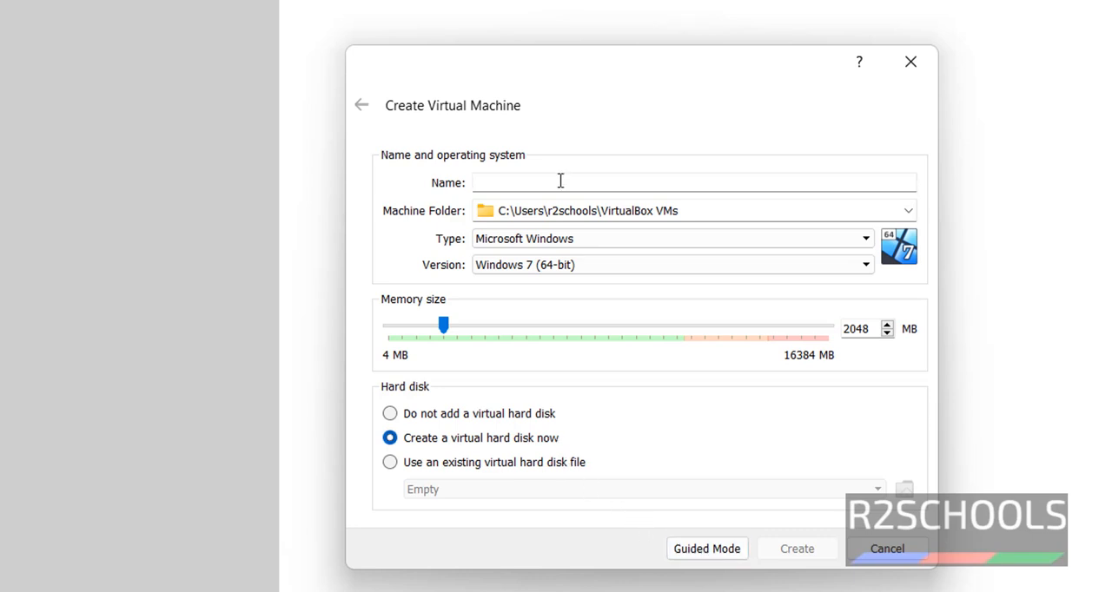
type("OracleLinux9")
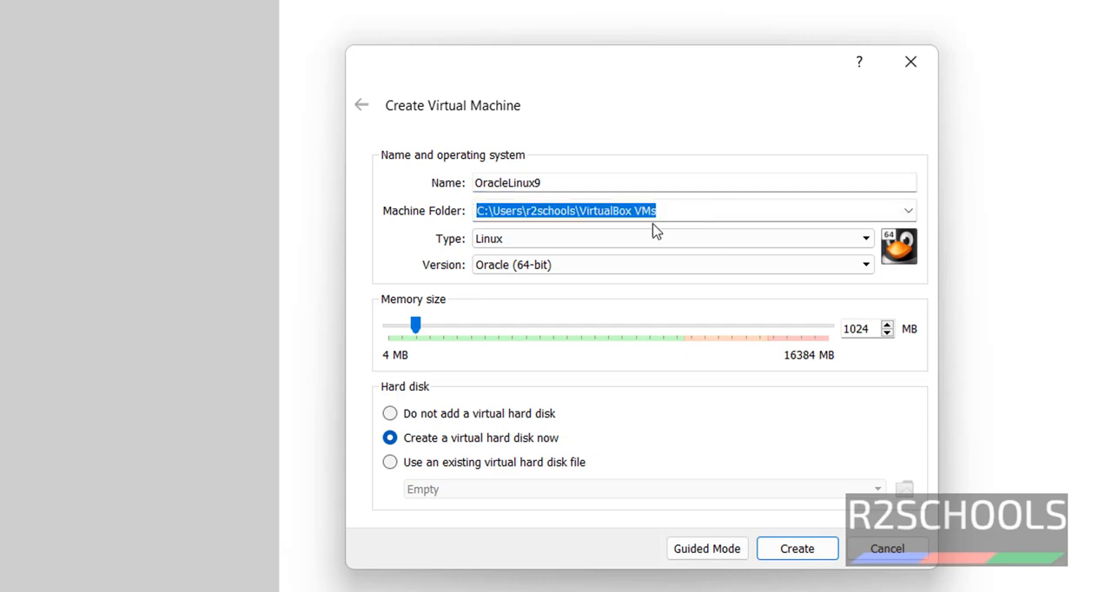
mouse_move(834, 208)
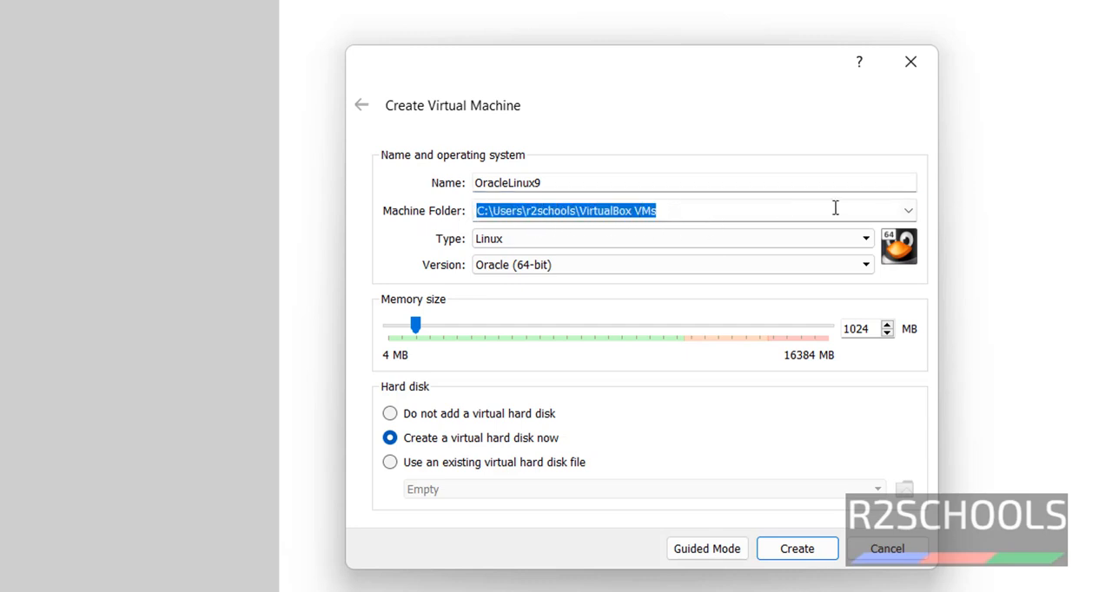
left_click(906, 210)
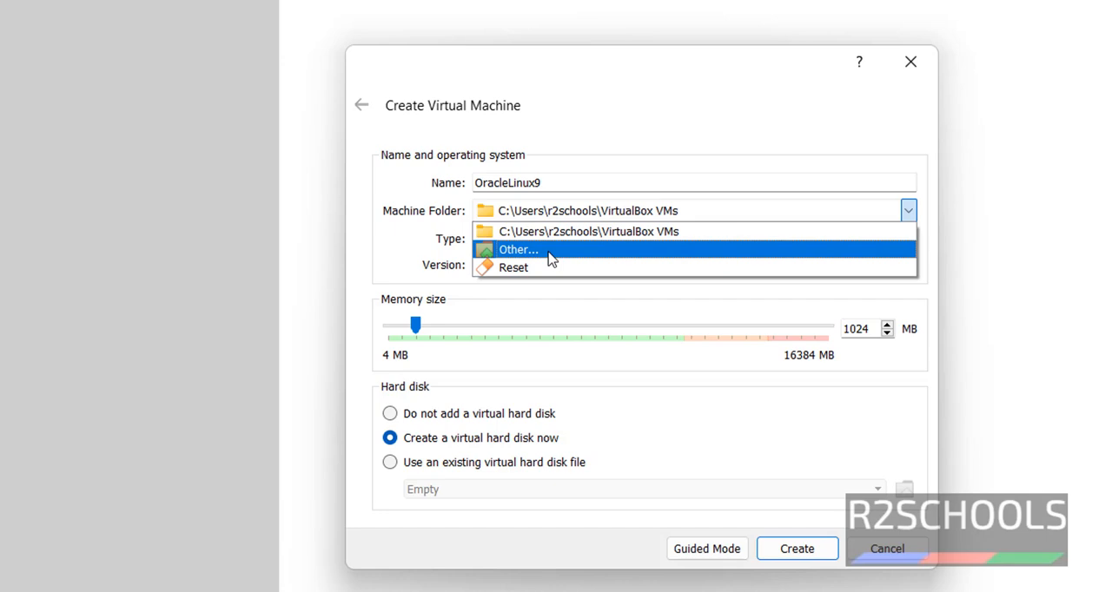
left_click(518, 250)
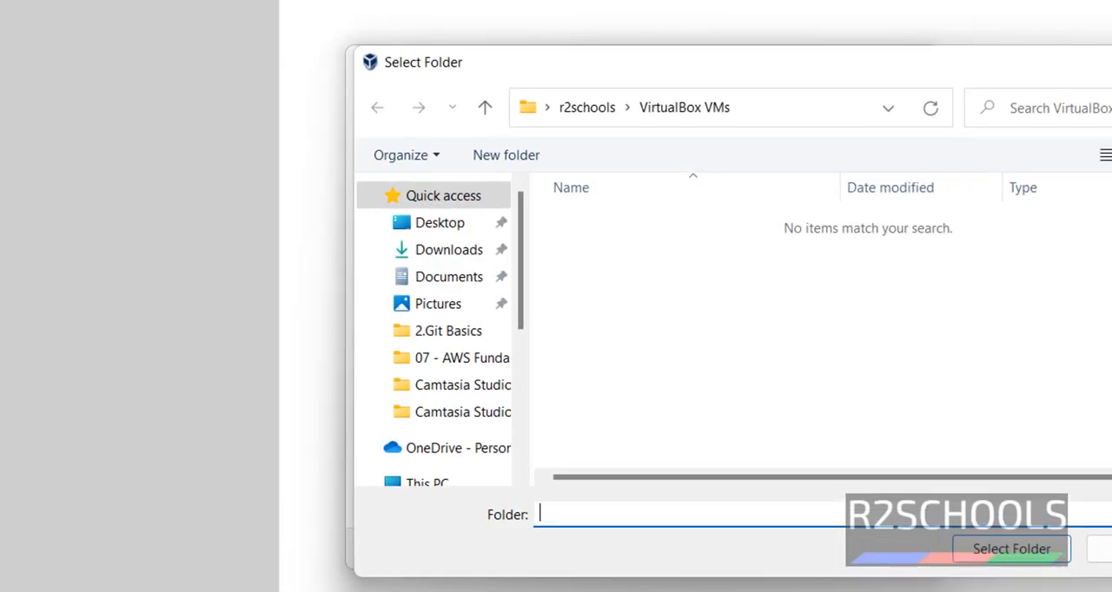
left_click(1011, 549)
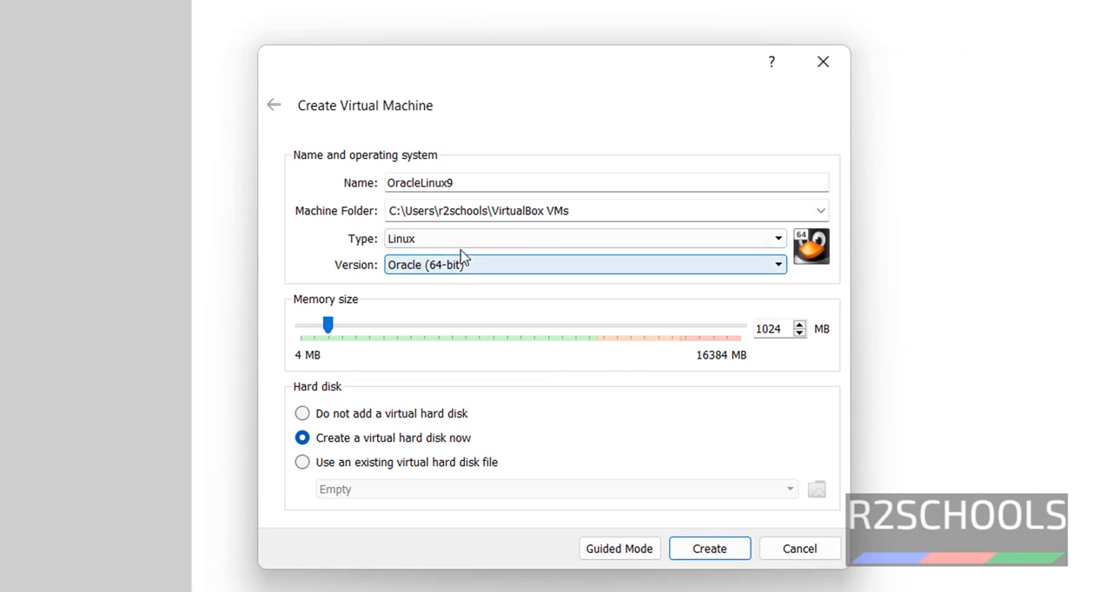
Choose Linux / Oracle (64-bit) and raise memory to 4096 MB
left_click(582, 238)
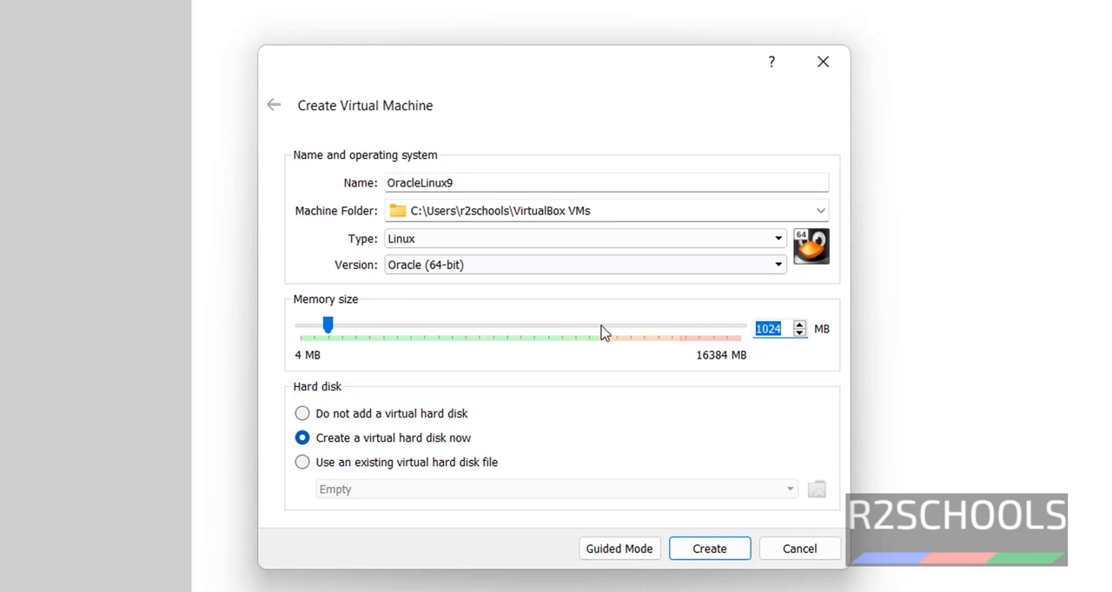
left_click_drag(326, 324, 410, 323)
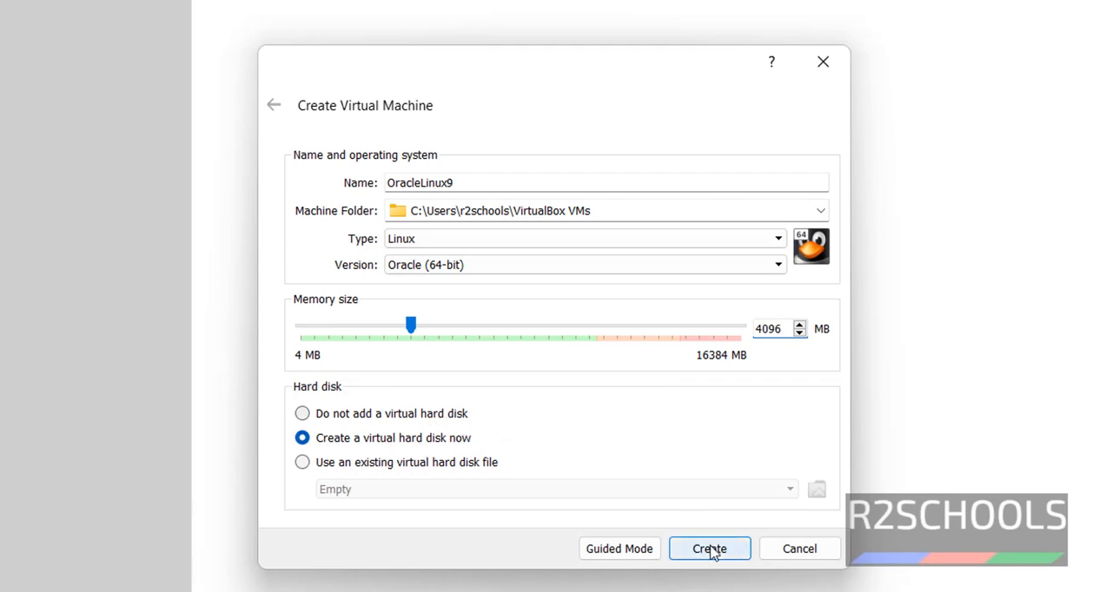
Define a 50 GB dynamically allocated VHD disk for the machine
left_click(709, 549)
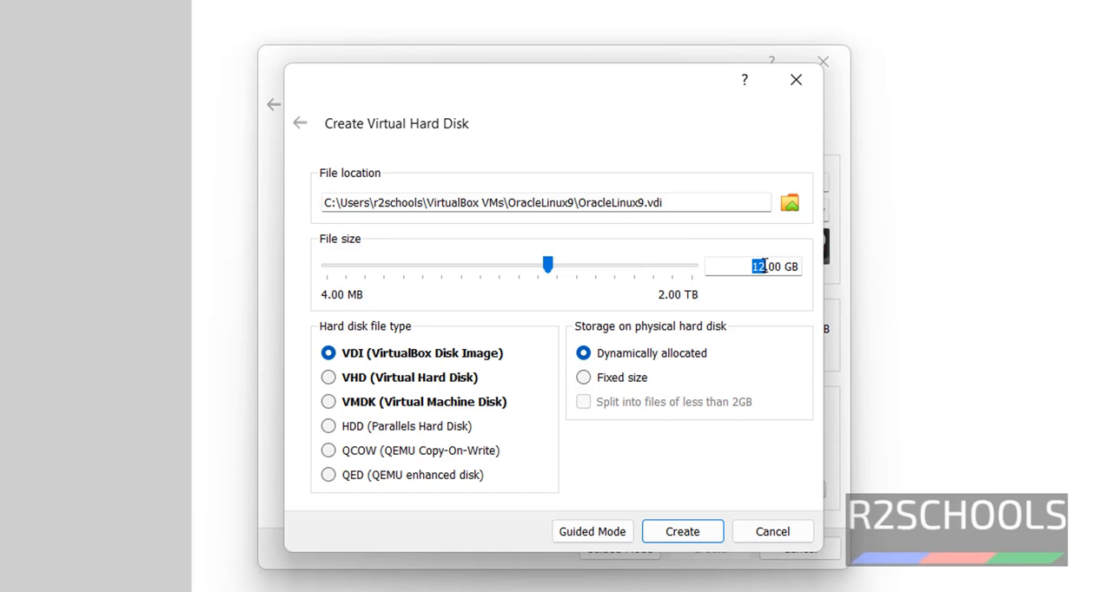
left_click_drag(547, 264, 587, 264)
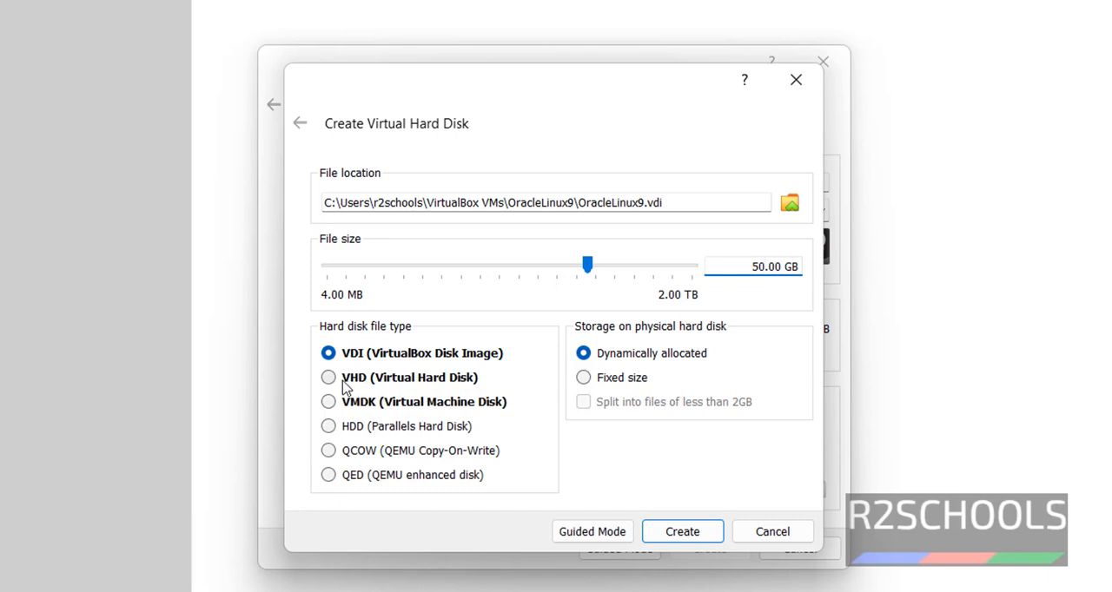
left_click(328, 377)
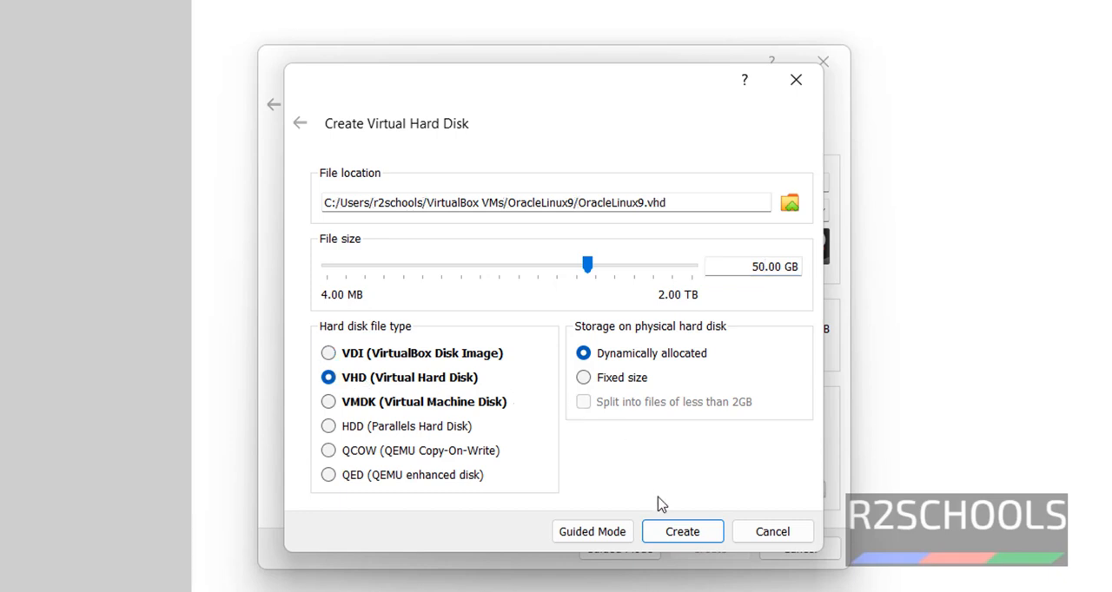
mouse_move(758, 337)
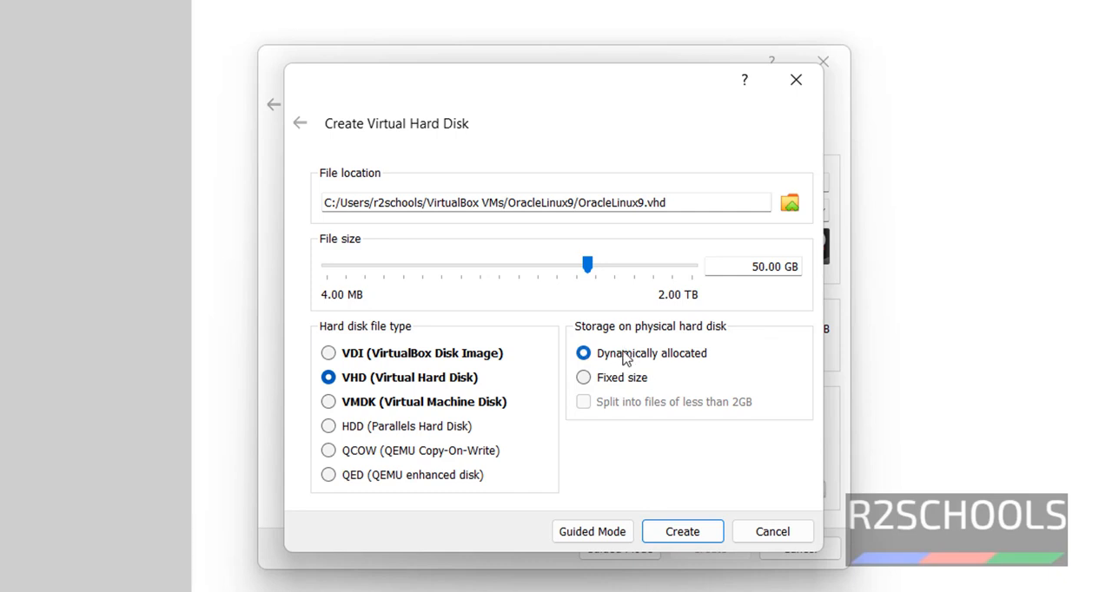
mouse_move(717, 371)
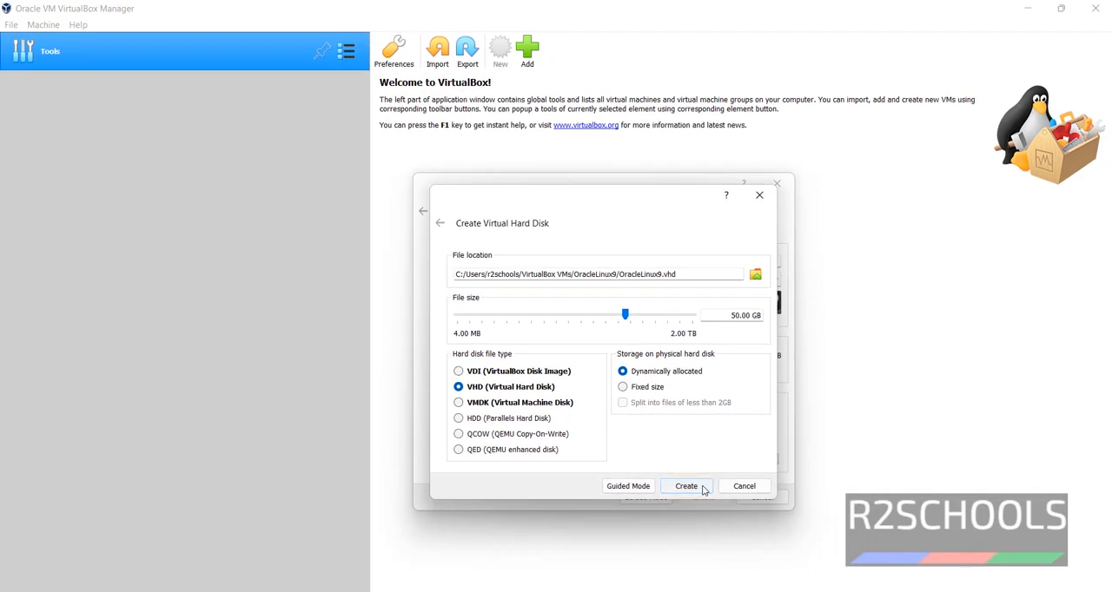
Finish creating OracleLinux9 and check its empty optical drive entry
left_click(686, 487)
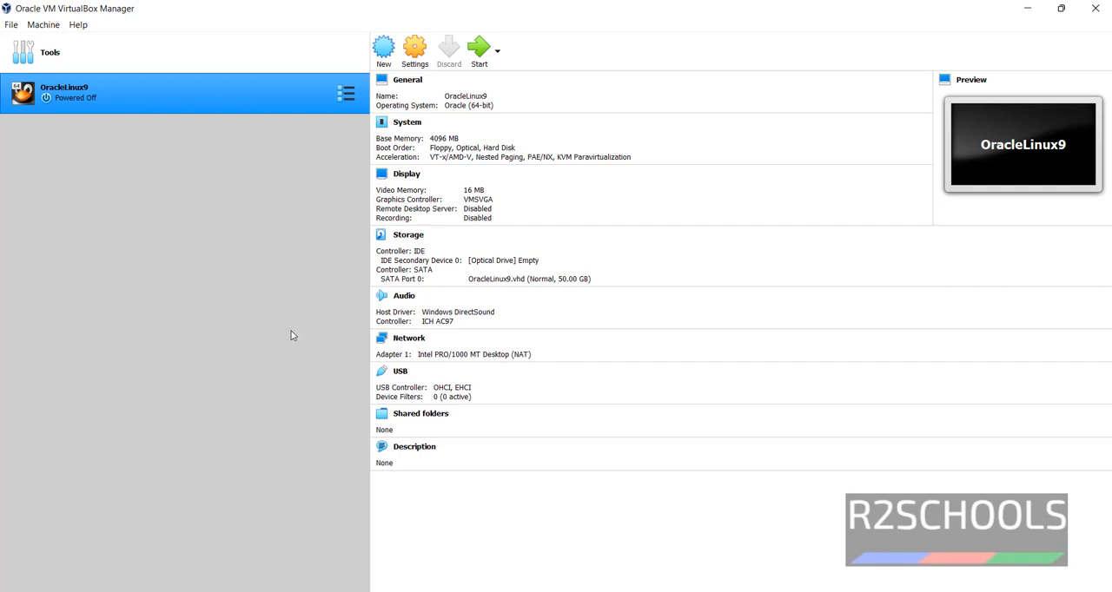
mouse_move(287, 332)
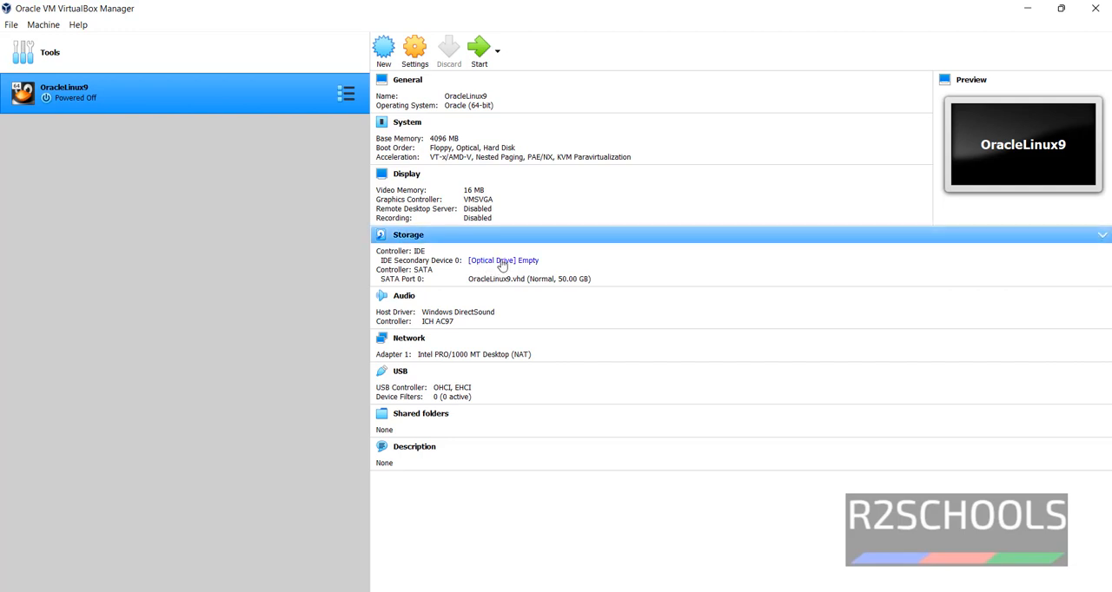
mouse_move(504, 268)
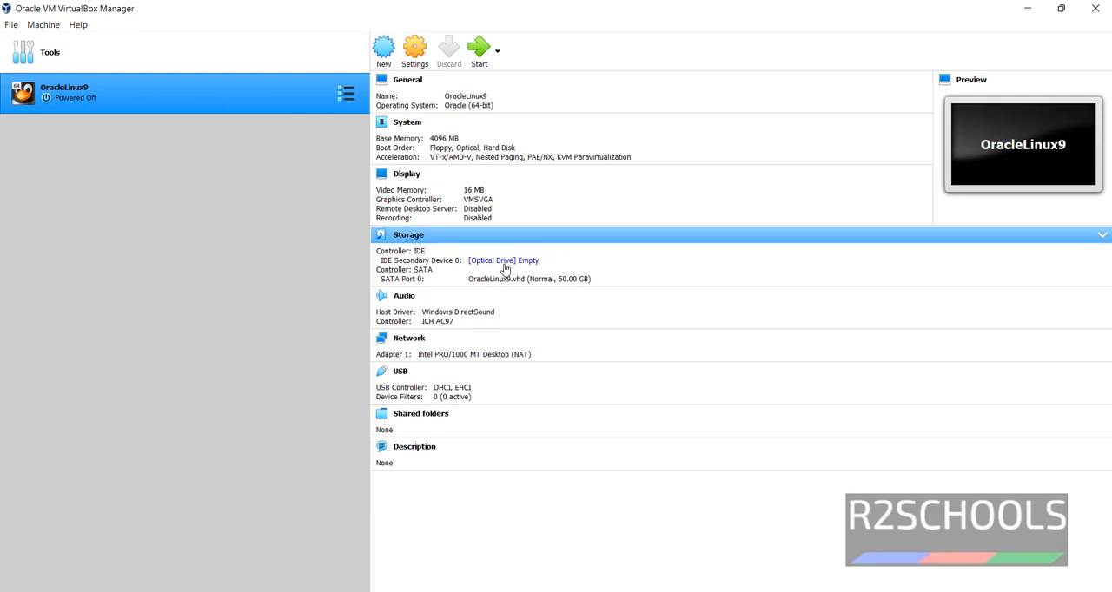
left_click(502, 260)
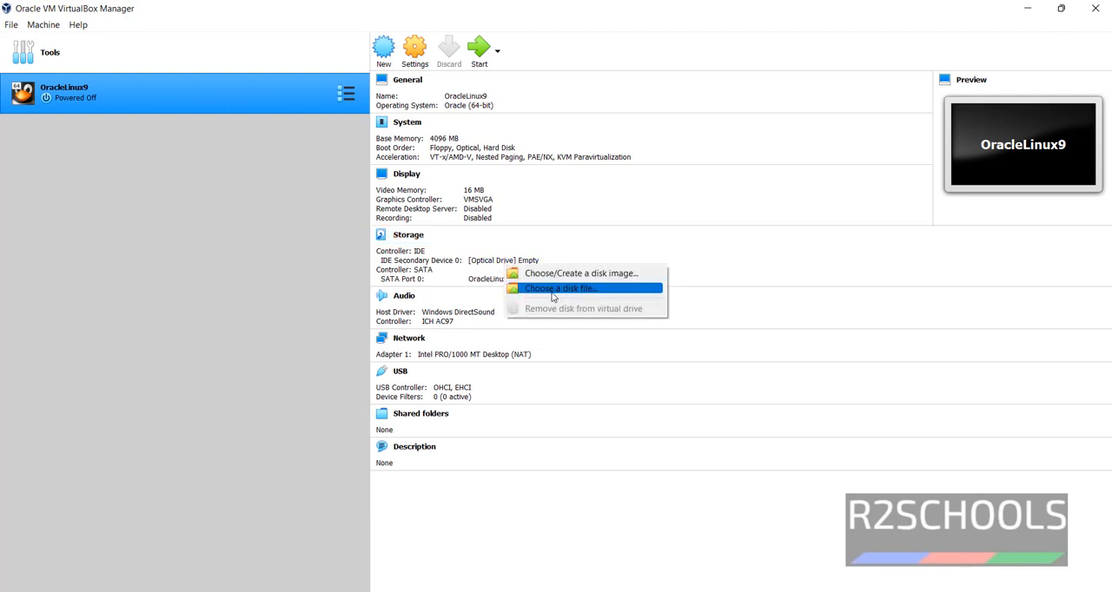
left_click(560, 288)
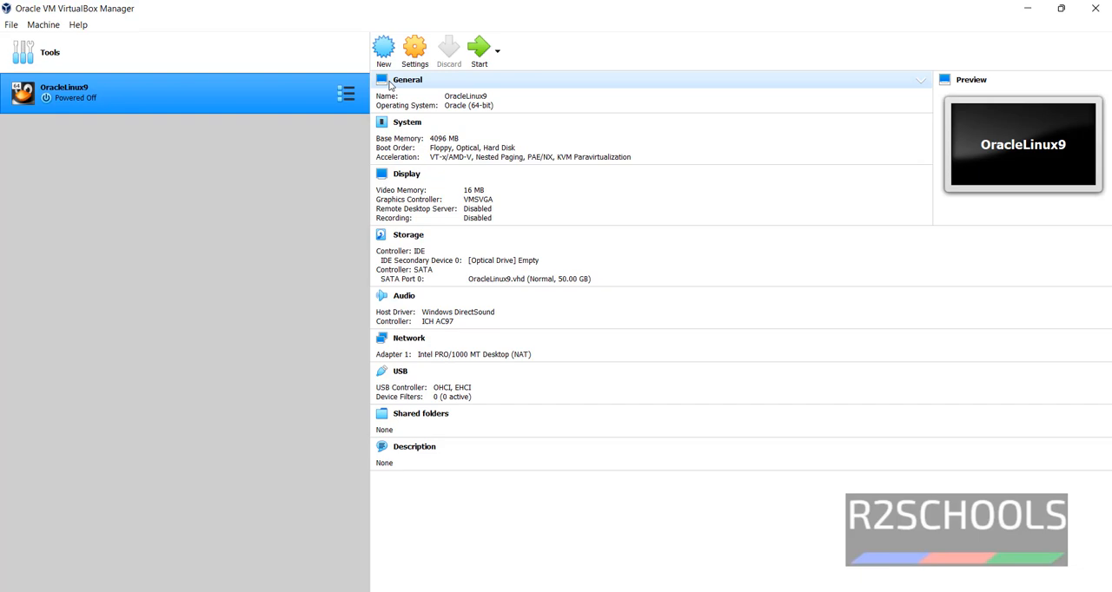
Attach the OracleLinux-R9-U0-x86_64-dvd ISO to the machine's optical drive in Storage settings
left_click(414, 49)
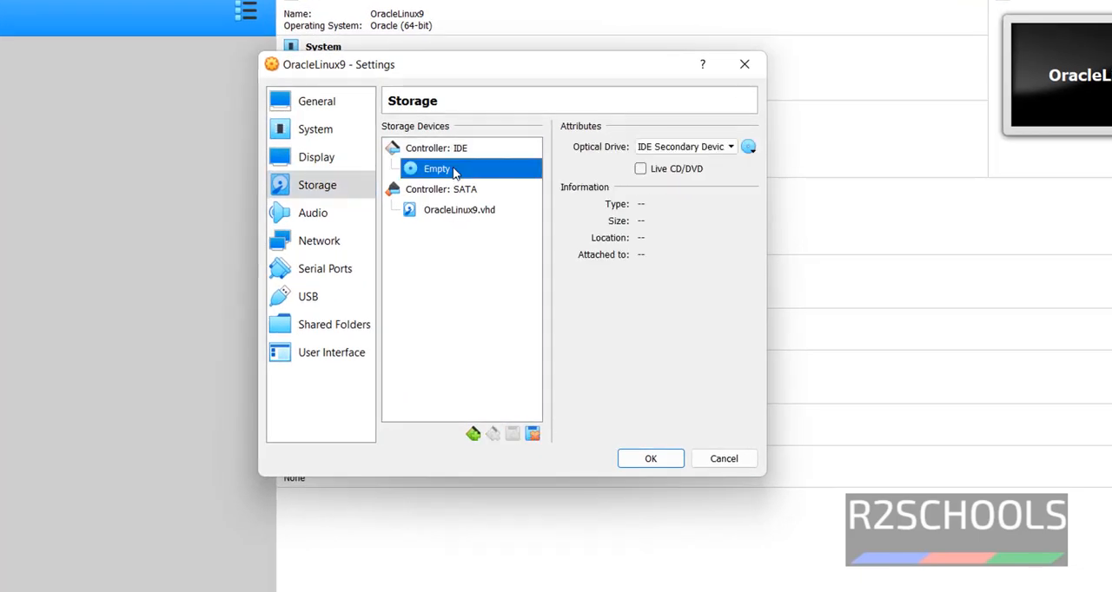
left_click(747, 146)
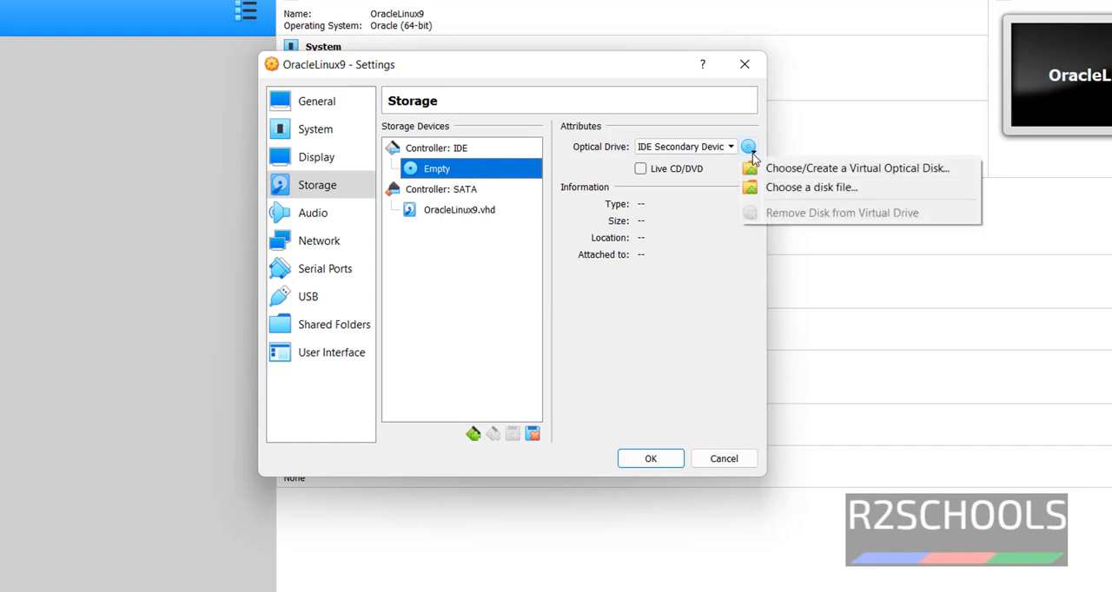
mouse_move(810, 187)
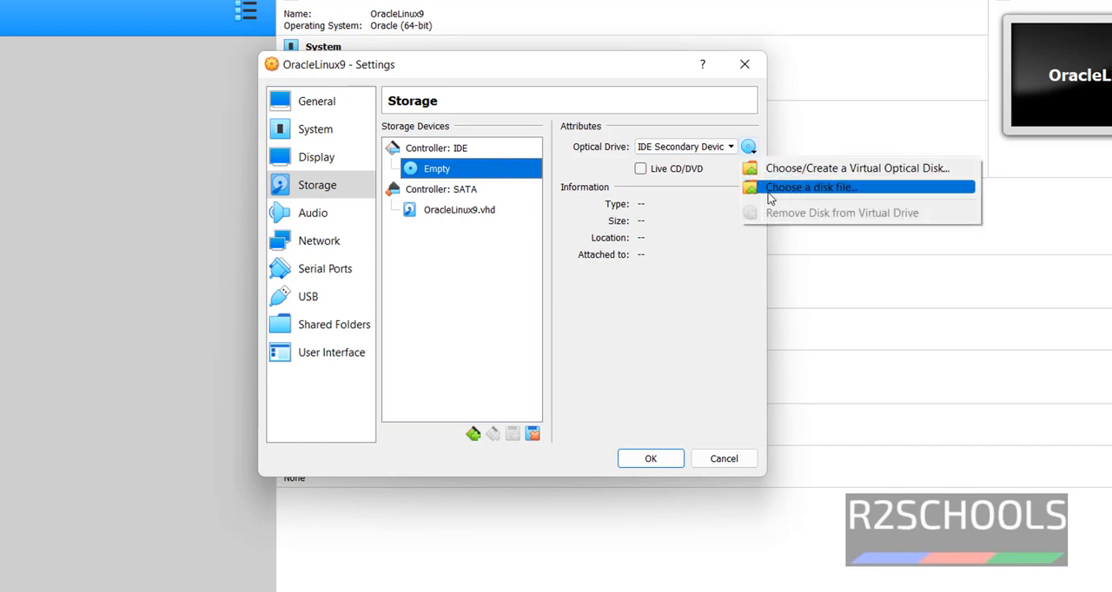
left_click(809, 187)
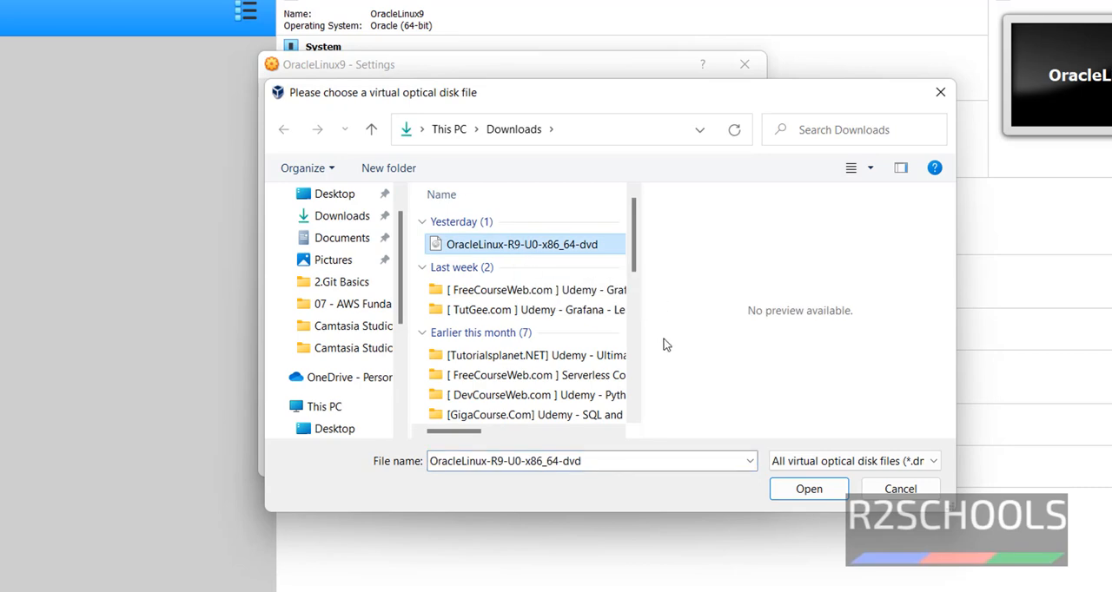
left_click(808, 488)
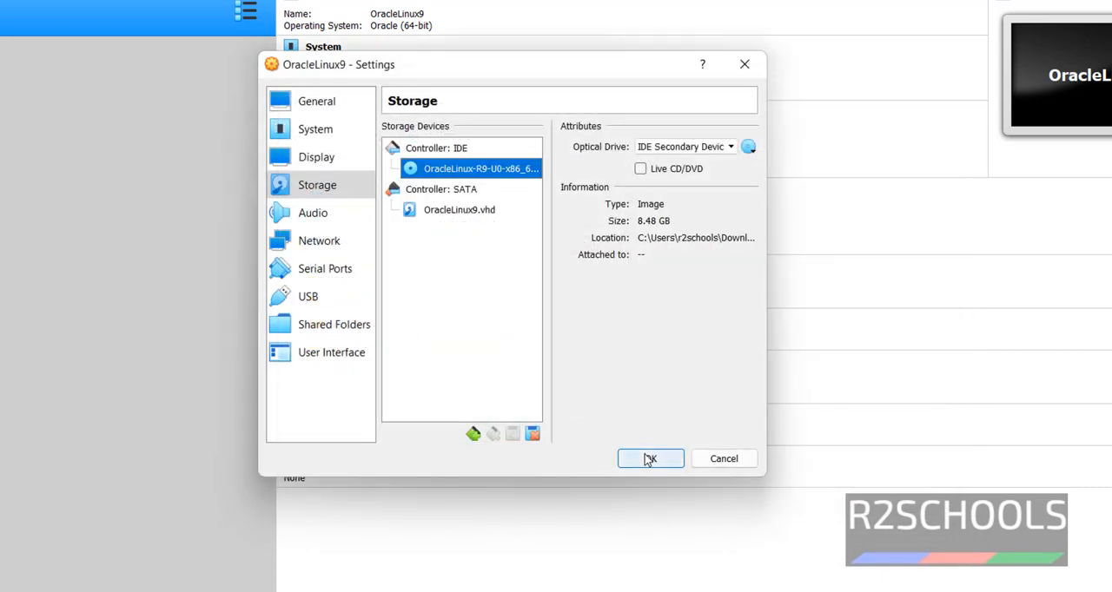
left_click(649, 459)
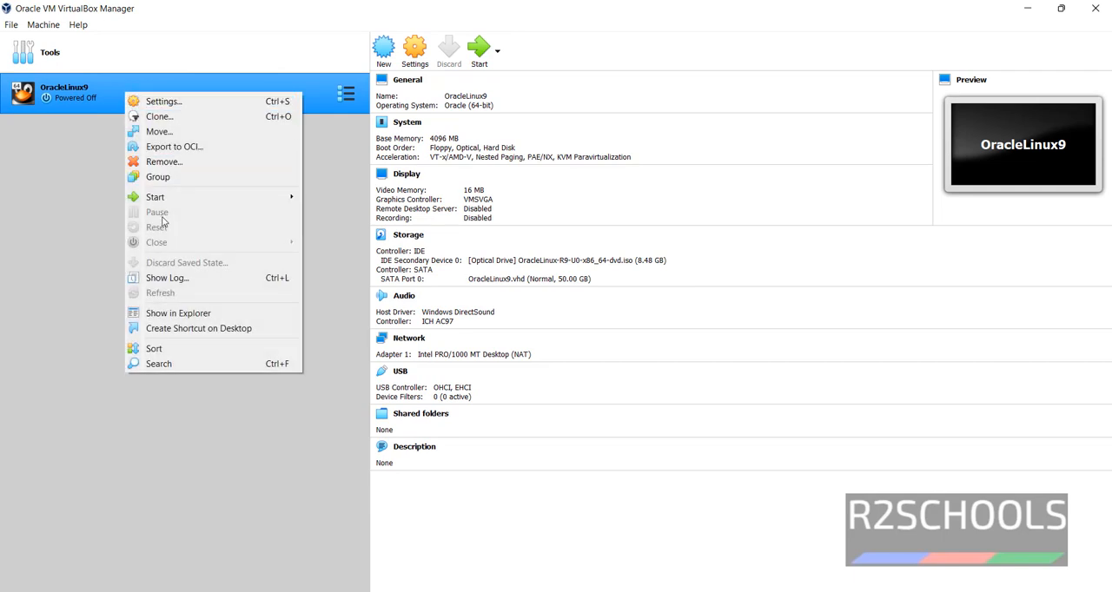
mouse_move(156, 196)
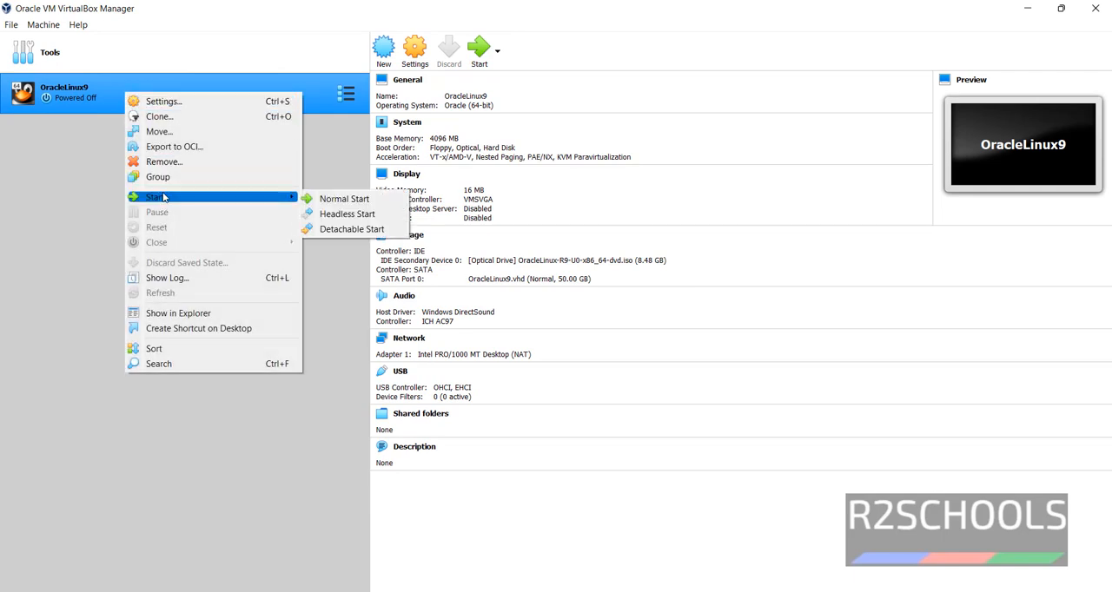
mouse_move(344, 198)
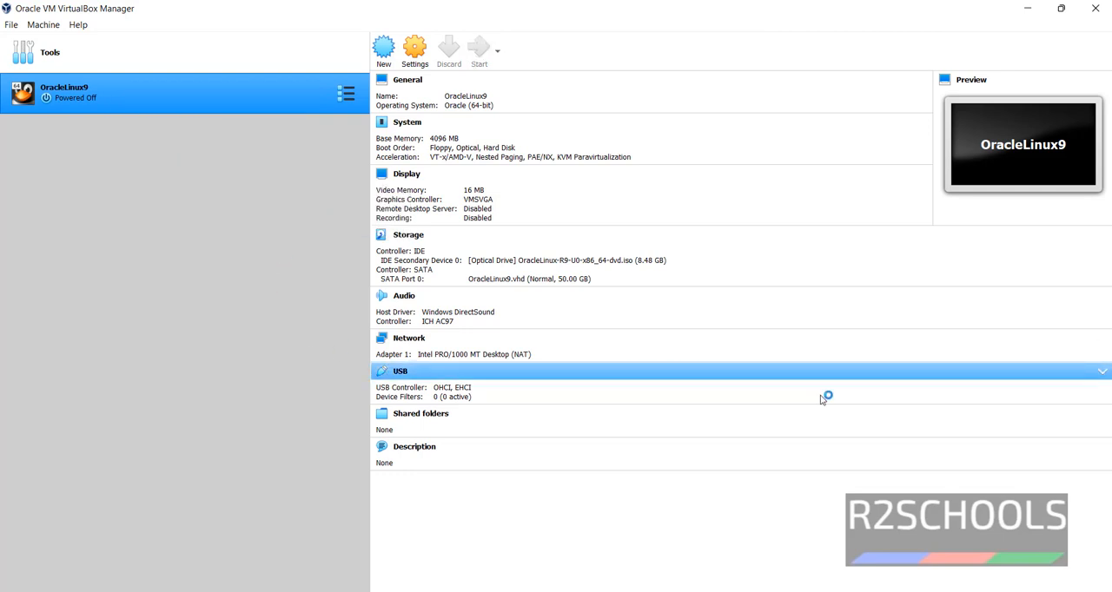
Start the OracleLinux9 machine and let it boot to the installer
left_click(479, 49)
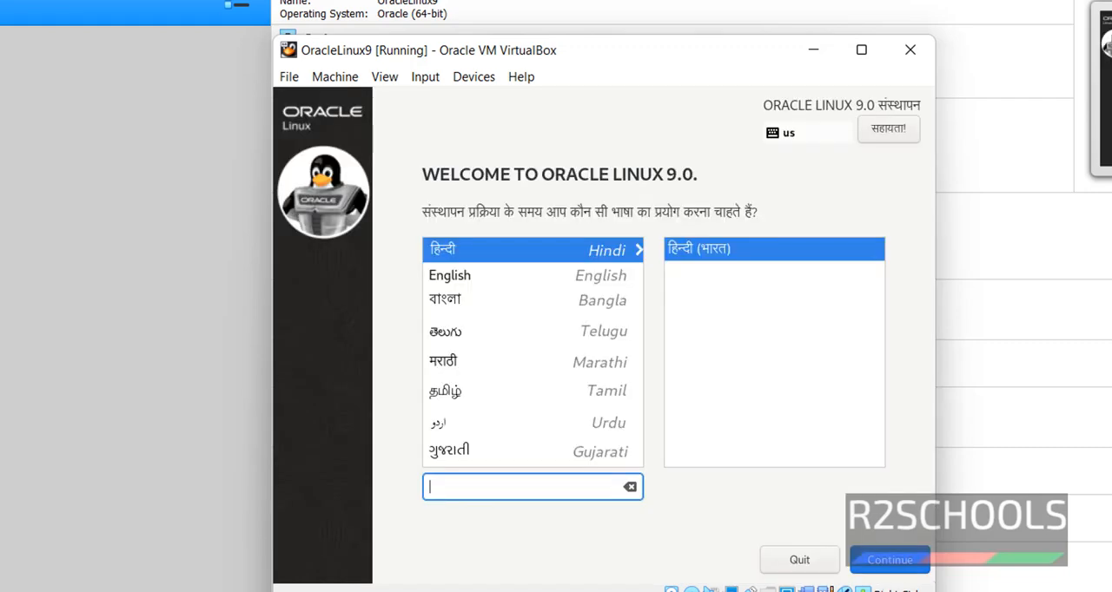
Choose English and continue to the installation summary, reviewing software selection
left_click(448, 275)
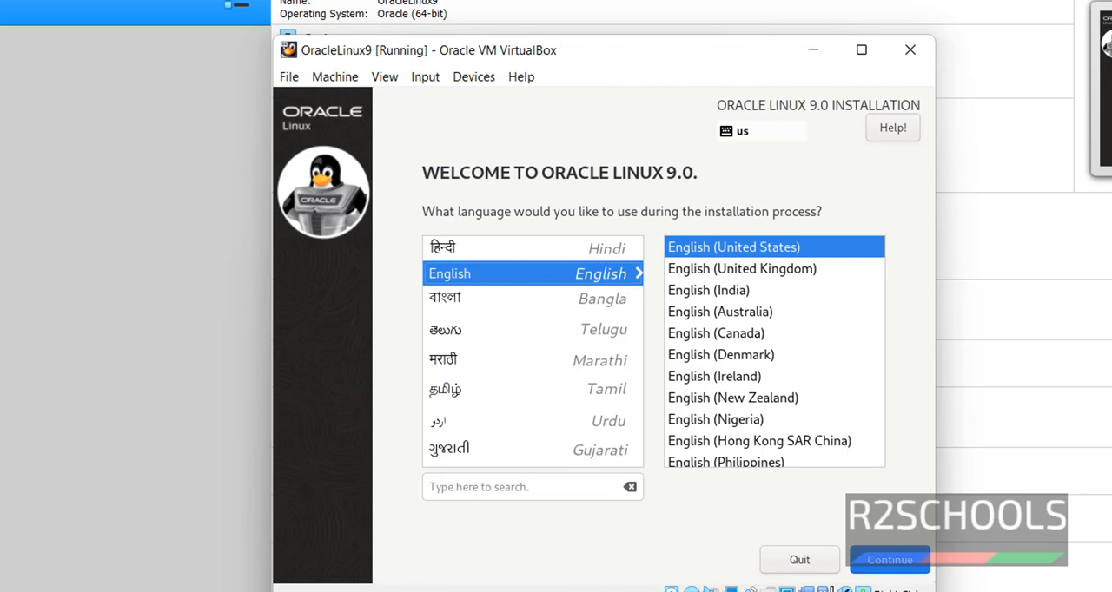
left_click(890, 559)
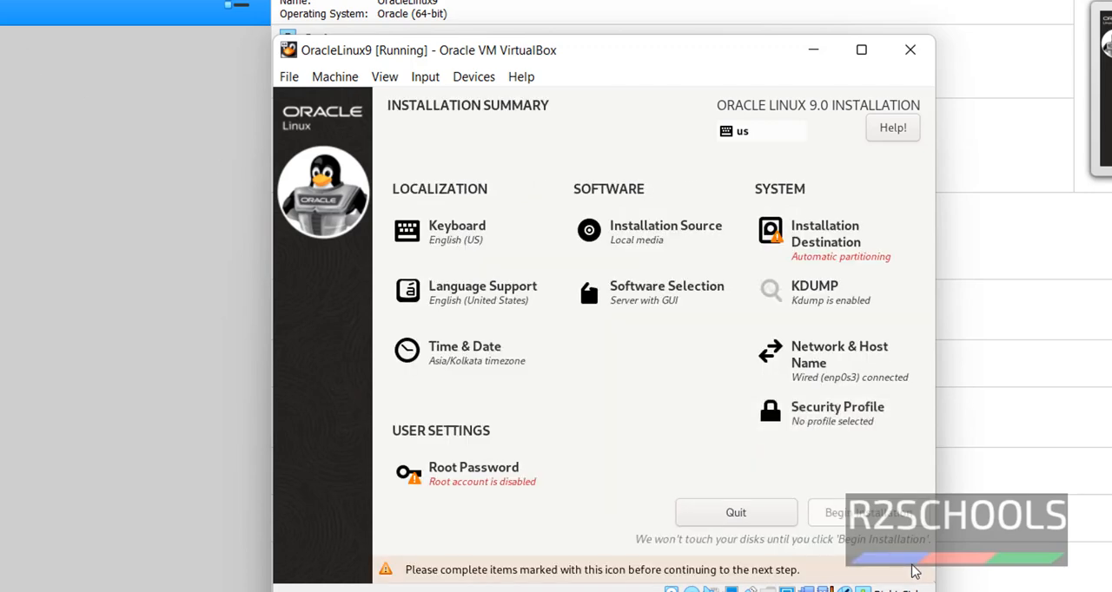
mouse_move(865, 485)
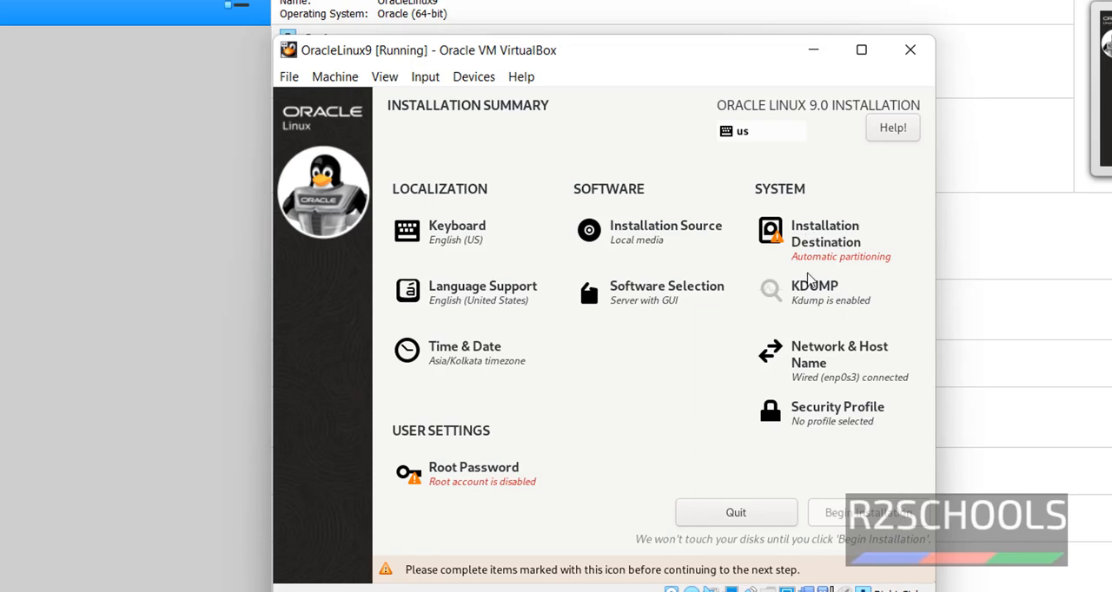
mouse_move(827, 215)
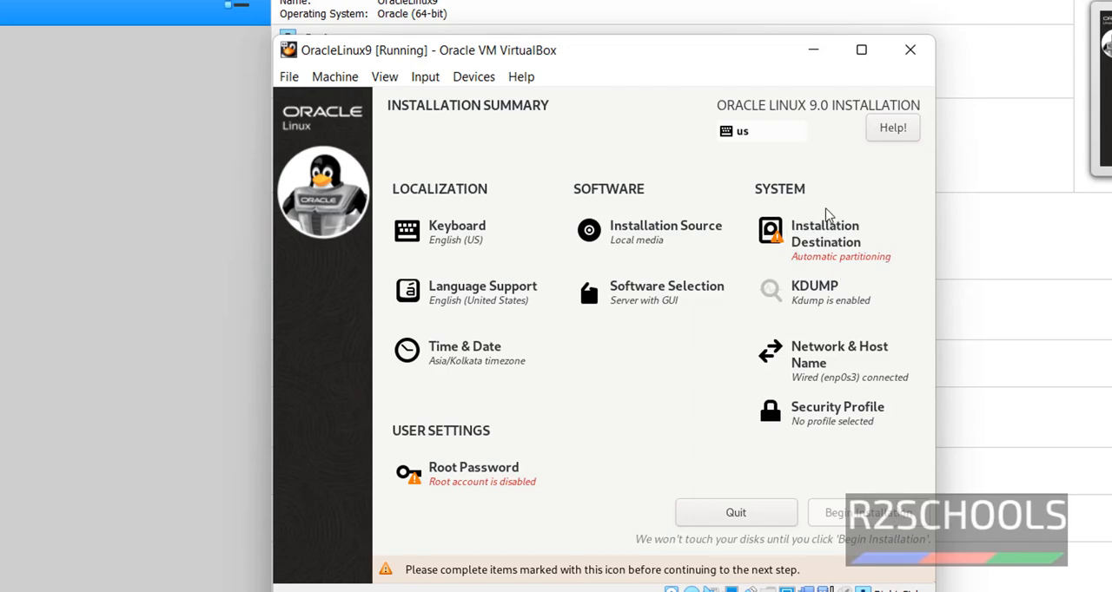
mouse_move(560, 520)
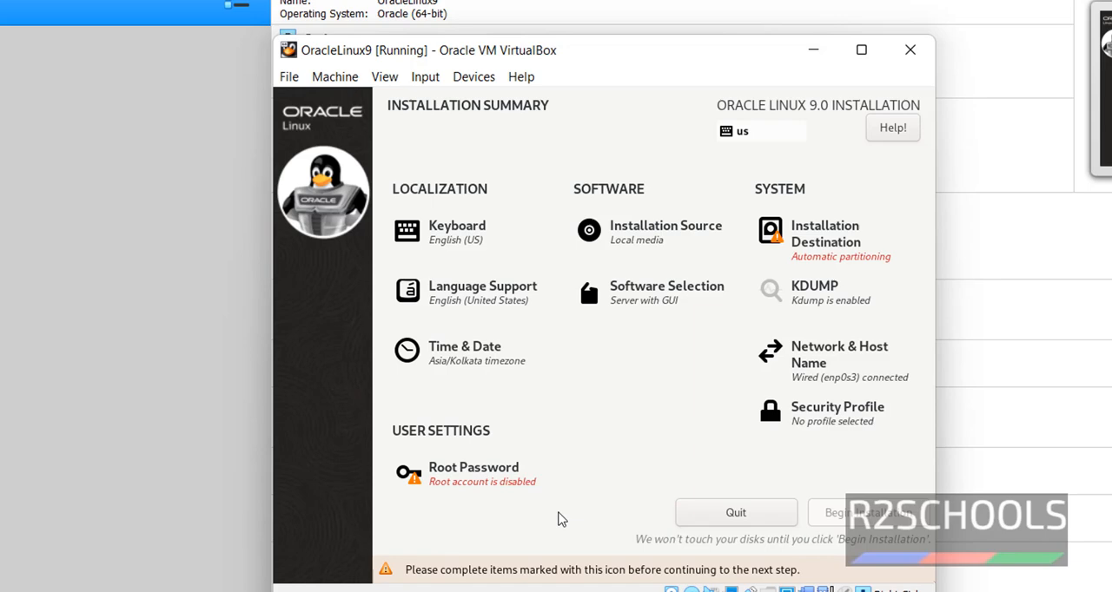
left_click(657, 233)
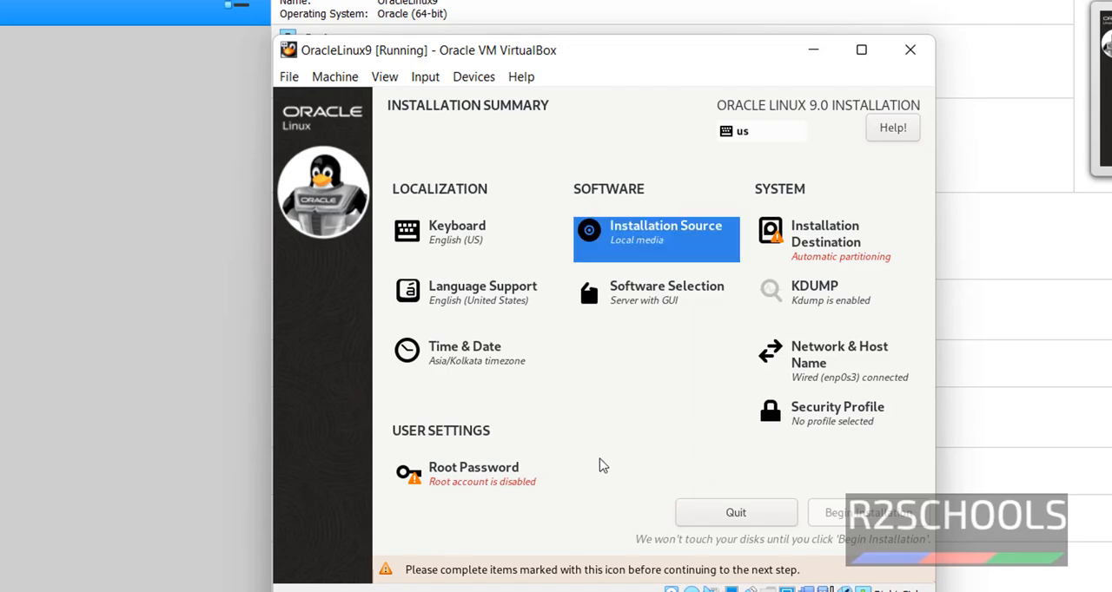
left_click(667, 292)
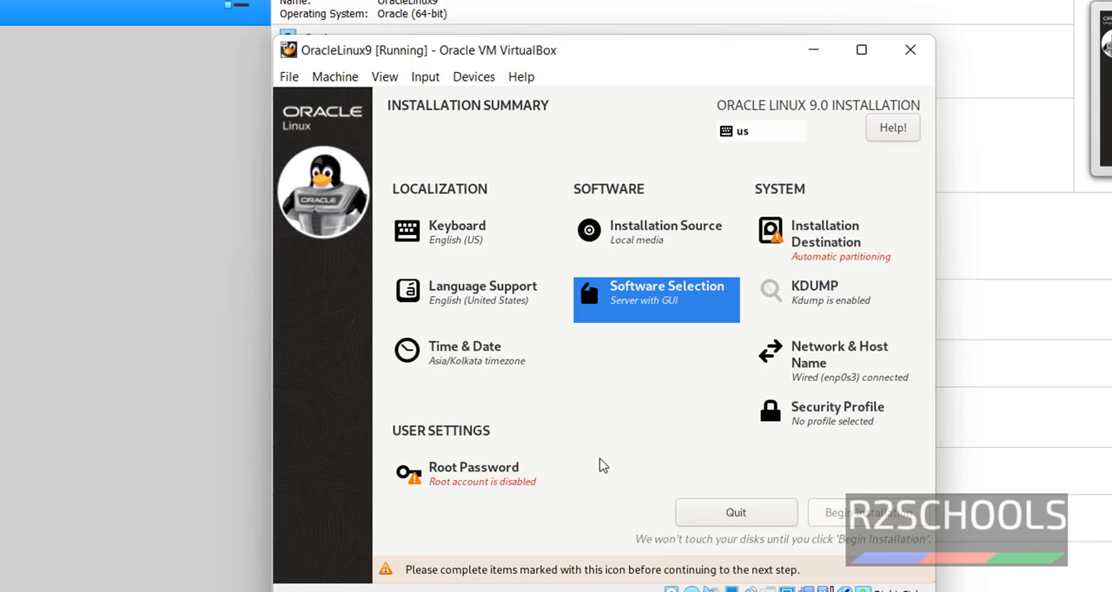
left_click(657, 299)
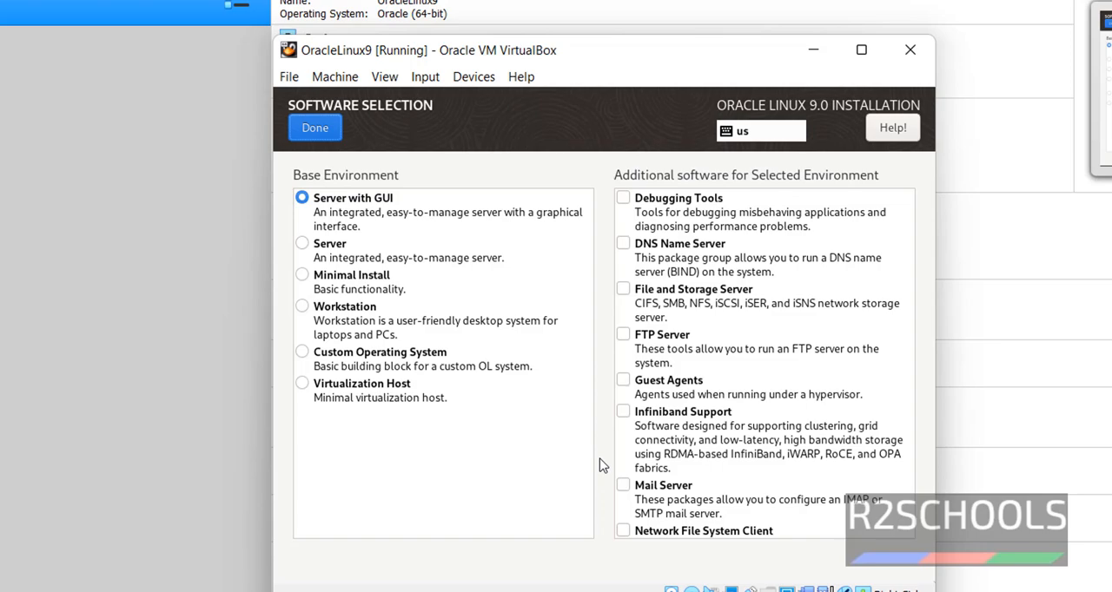
Confirm the 50 GiB VBOX disk as destination with automatic partitioning, then move to root password
left_click(314, 129)
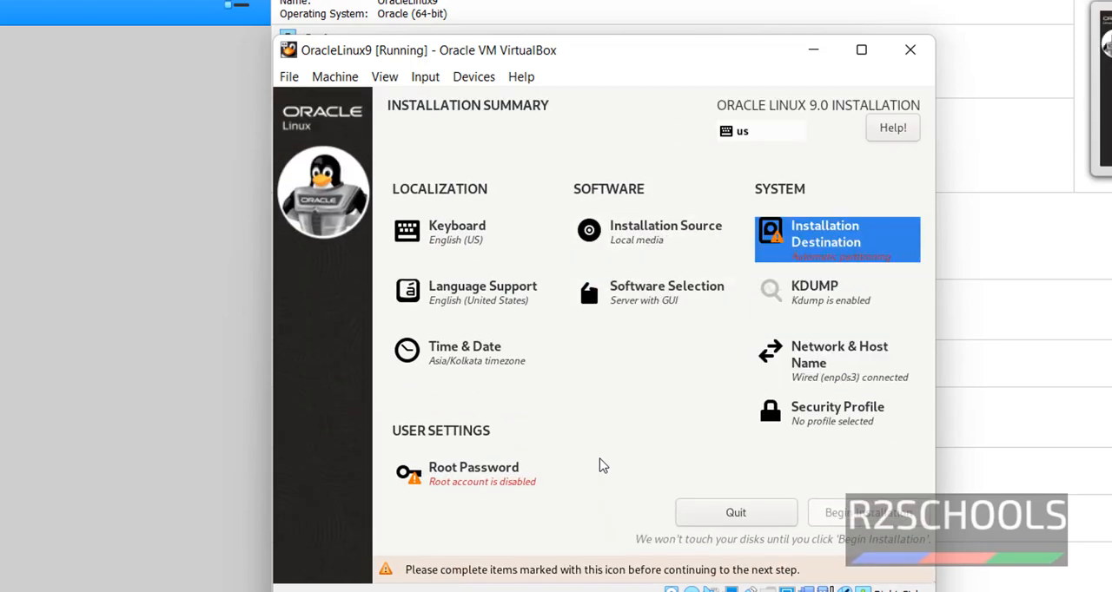
left_click(835, 240)
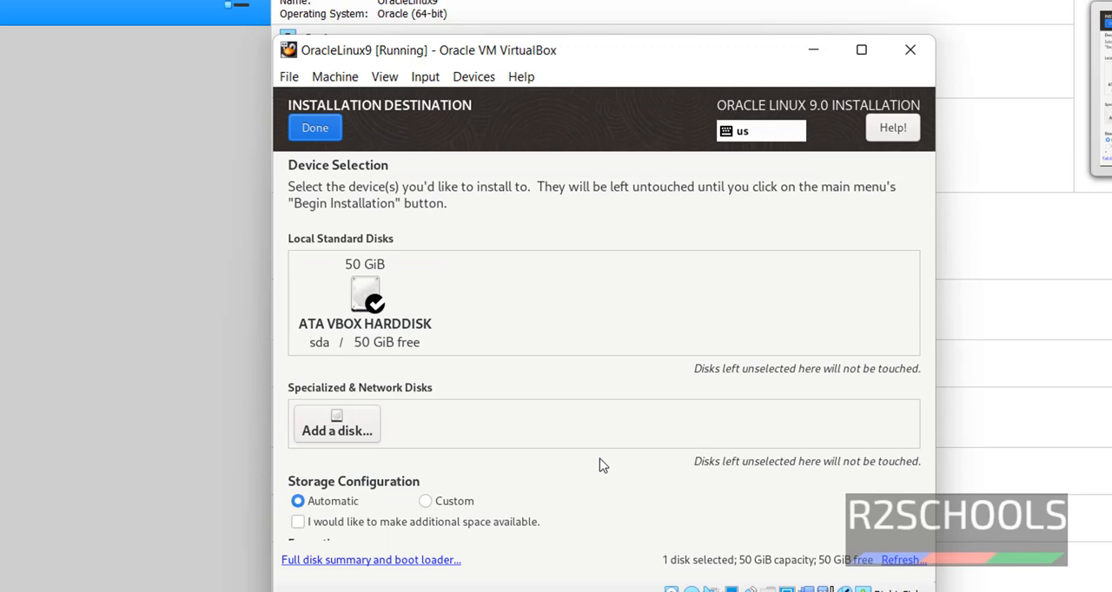
left_click(315, 128)
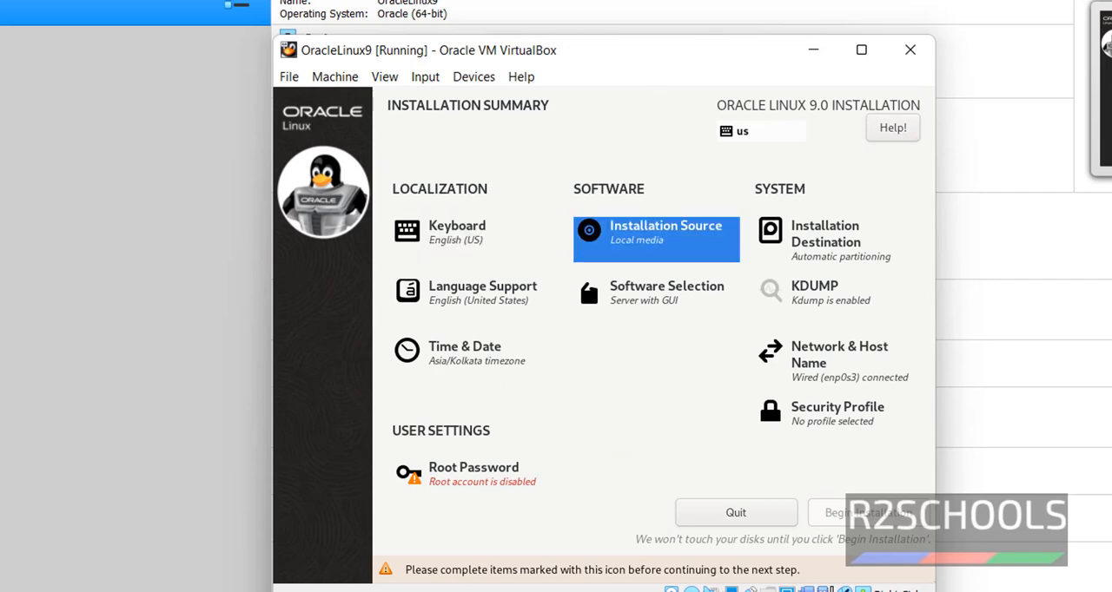
left_click(472, 472)
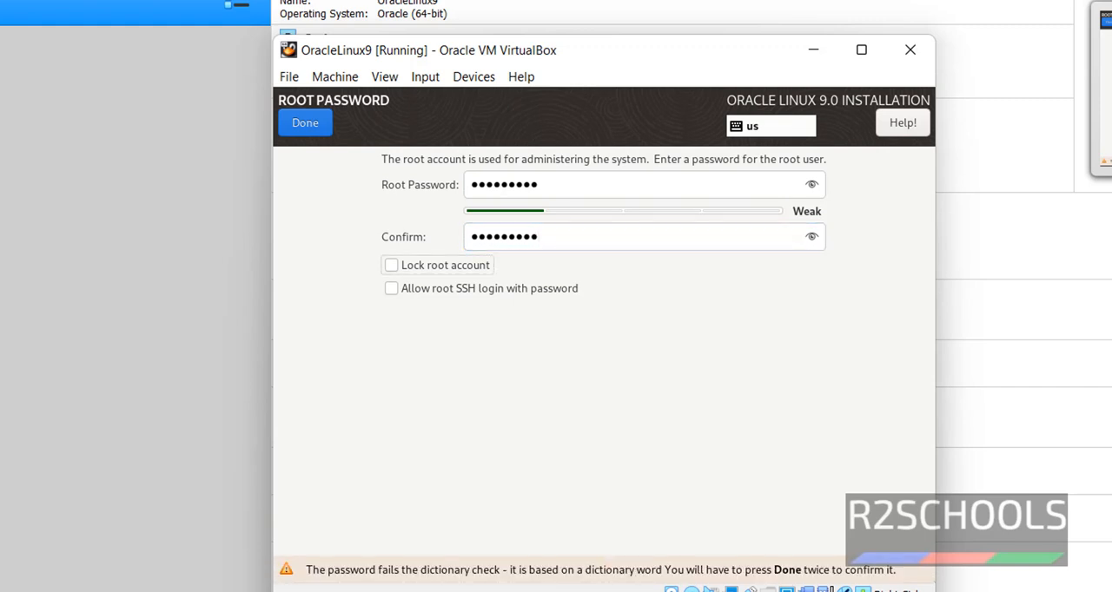
mouse_move(799, 441)
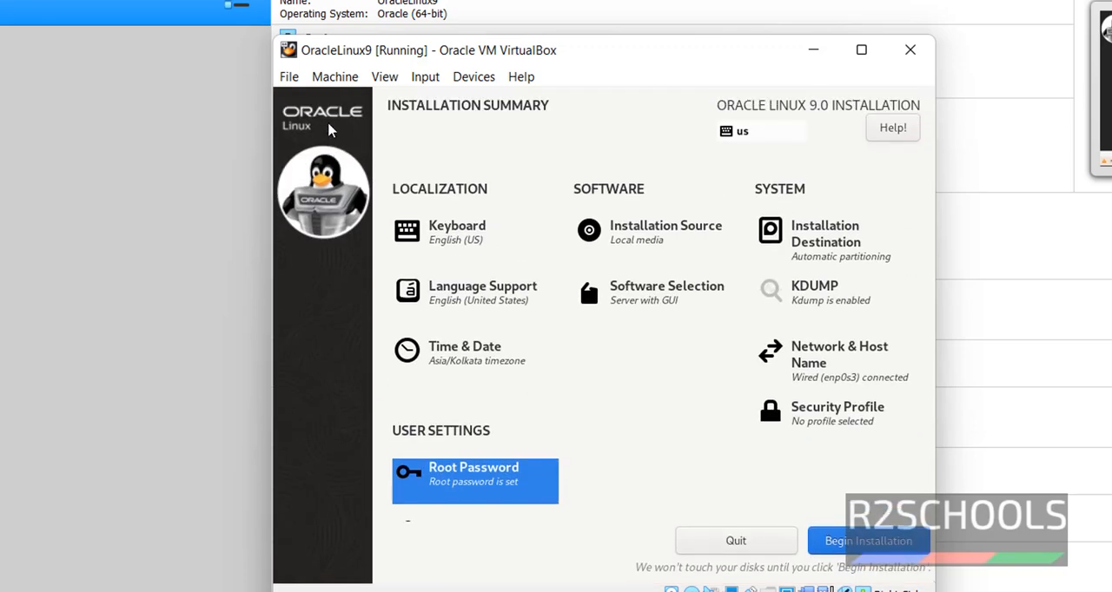
mouse_move(872, 538)
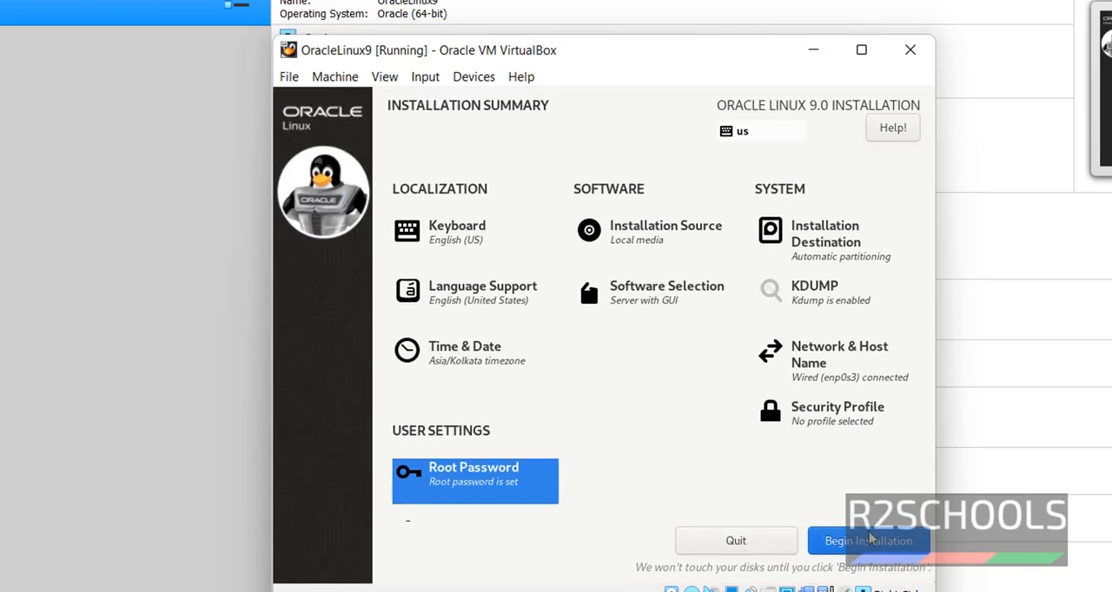
Begin the Oracle Linux 9 installation from the summary screen
left_click(869, 540)
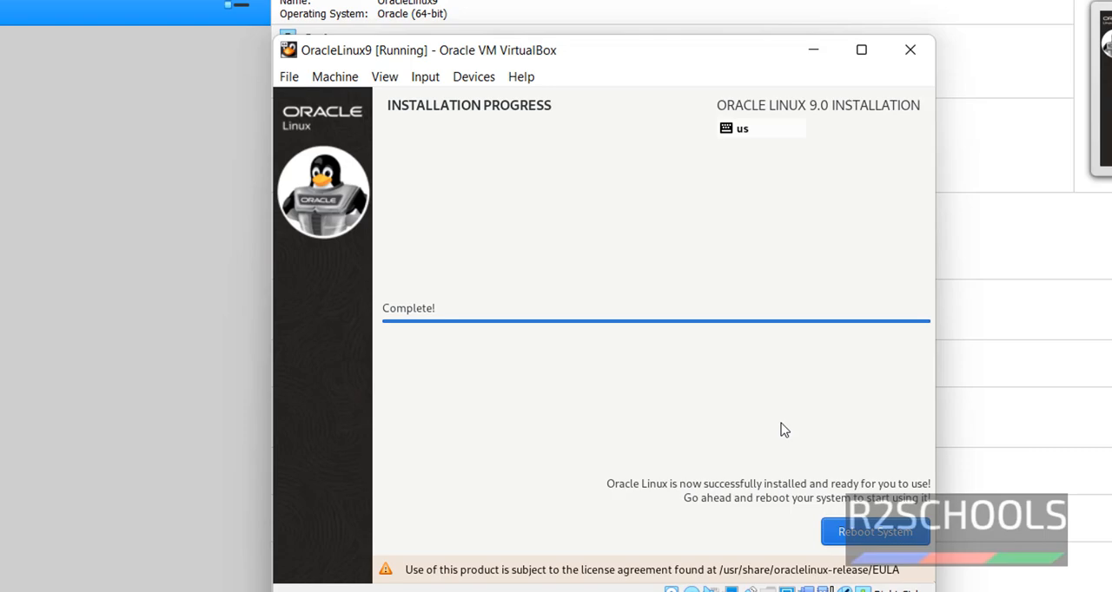
Reboot the VM and boot the installed Oracle Linux entry from the GRUB menu
left_click(876, 532)
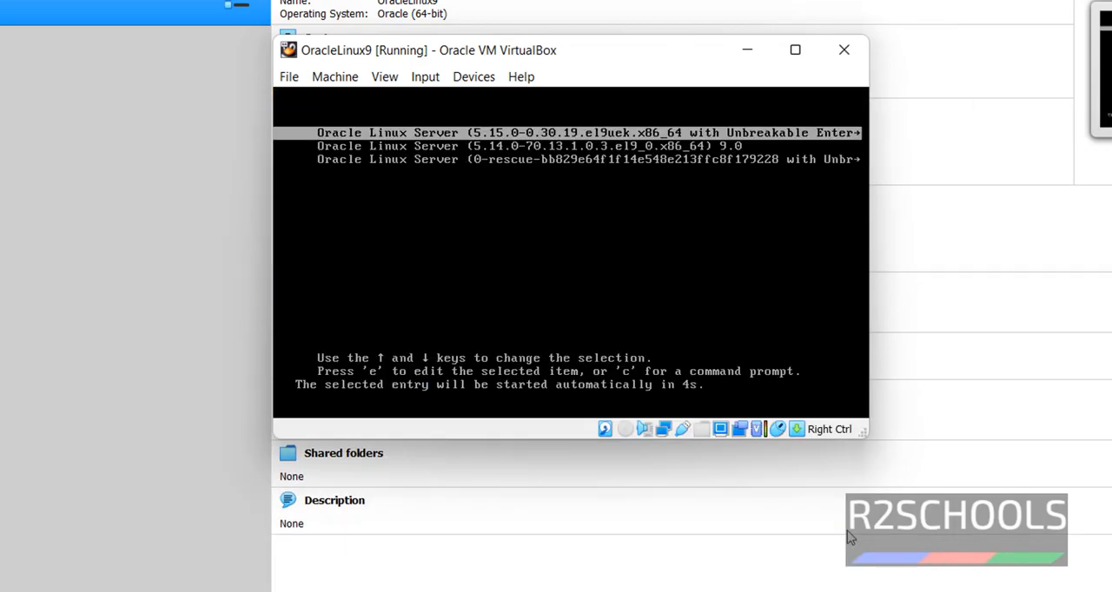
key("Down")
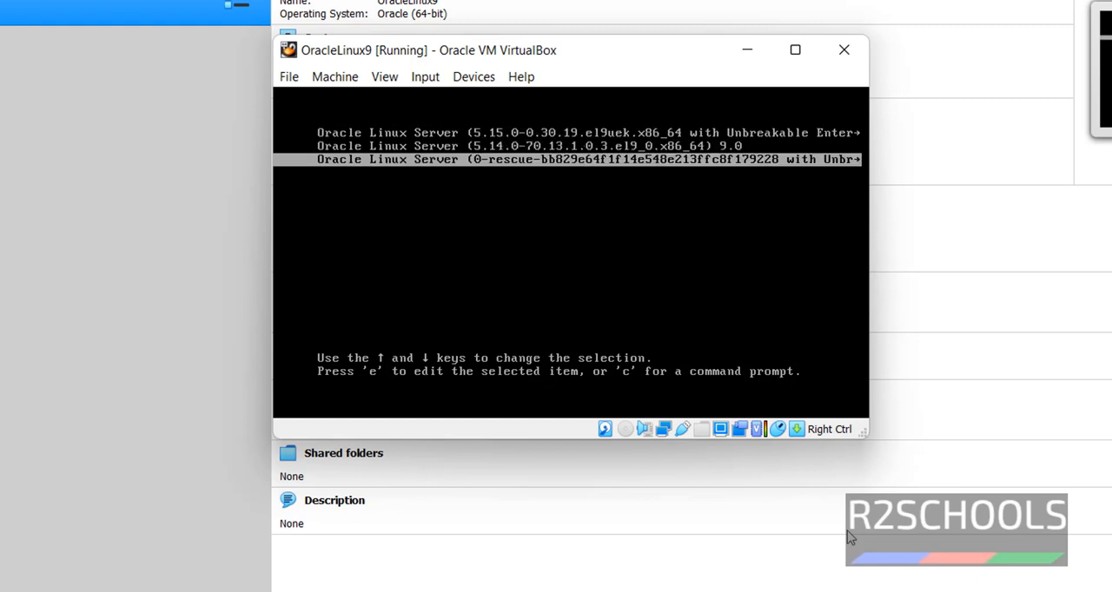
key("enter")
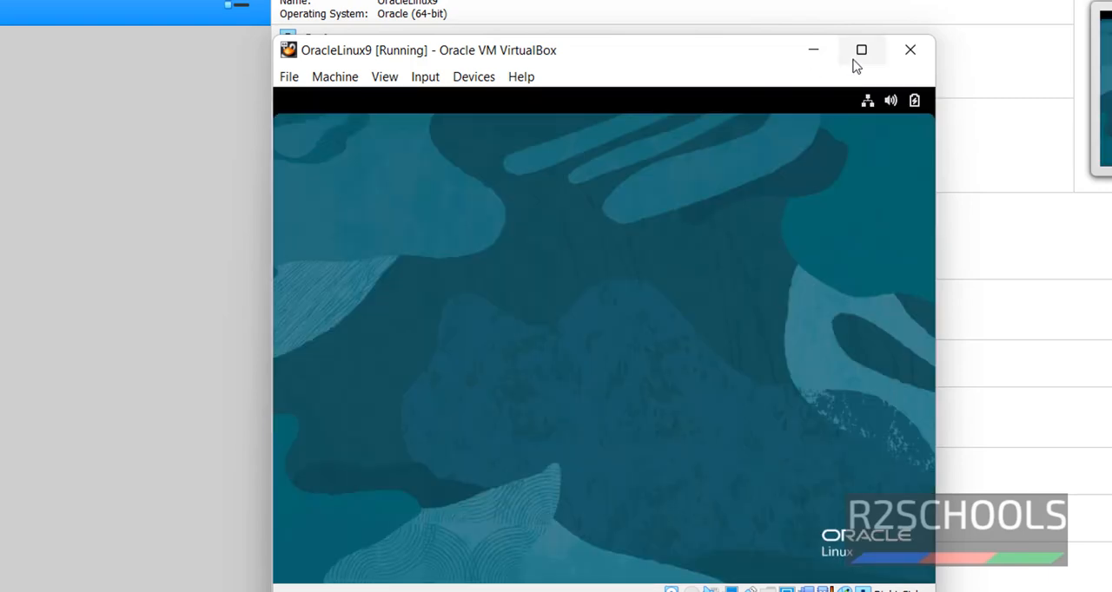
Maximize the VM window, start first-boot setup, accept Privacy and skip Online Accounts
left_click(862, 48)
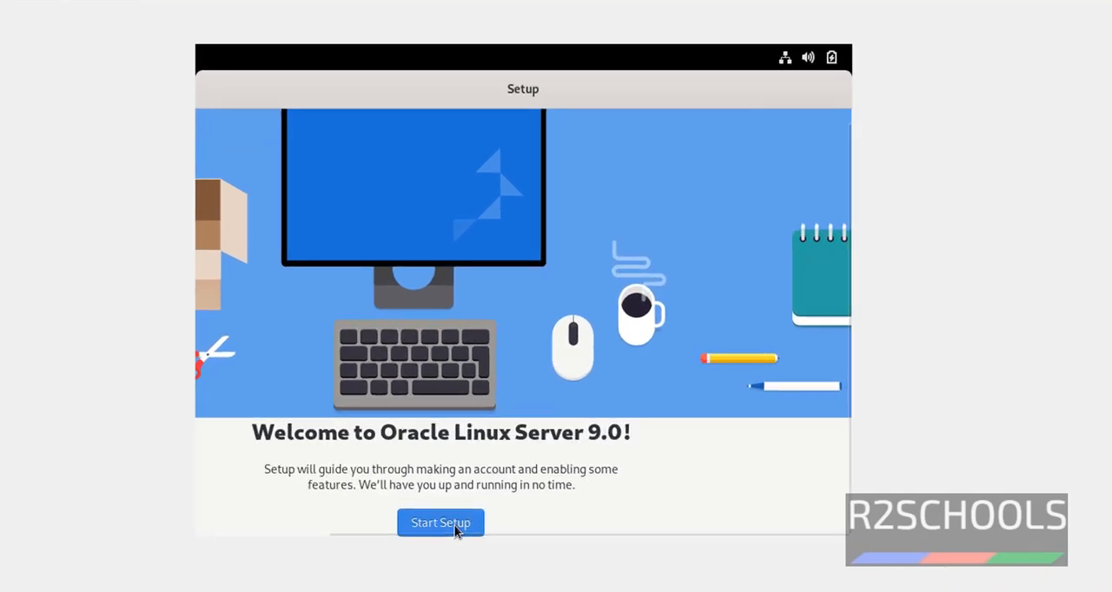
left_click(441, 523)
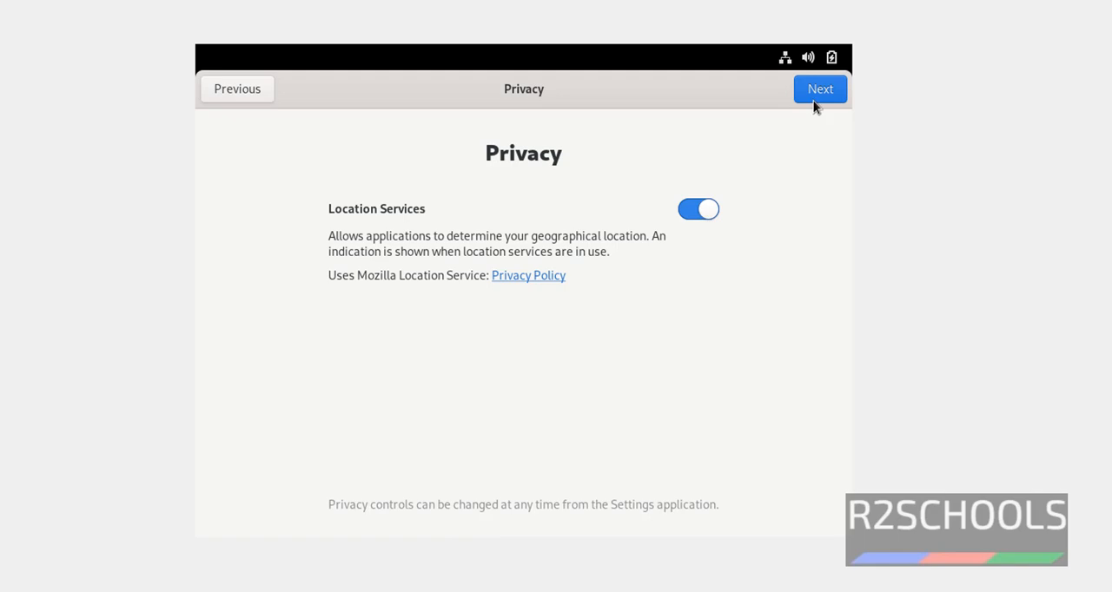
left_click(820, 88)
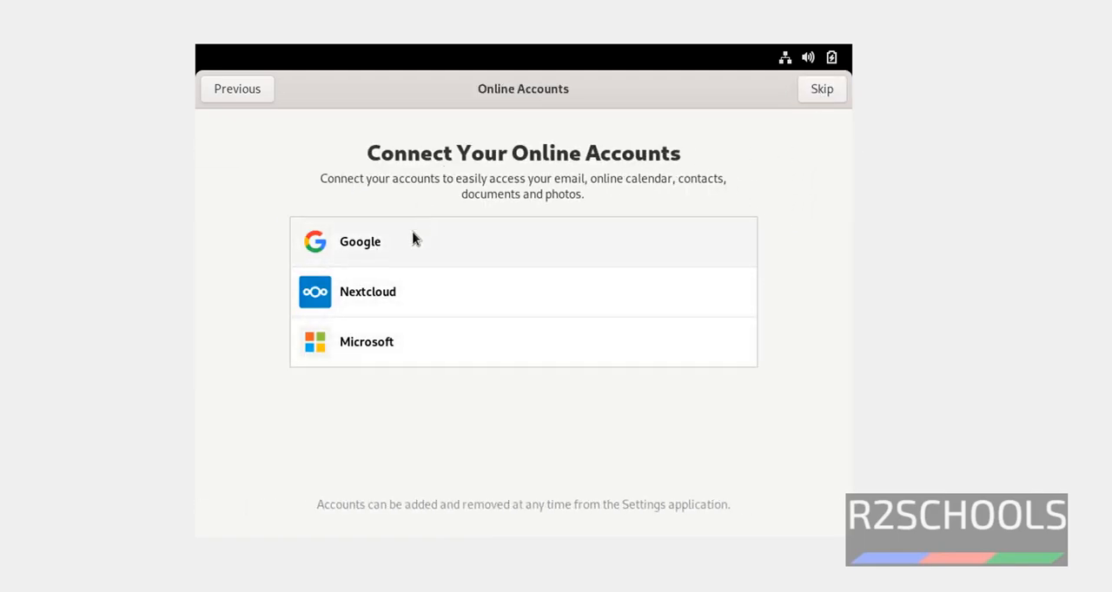
mouse_move(802, 150)
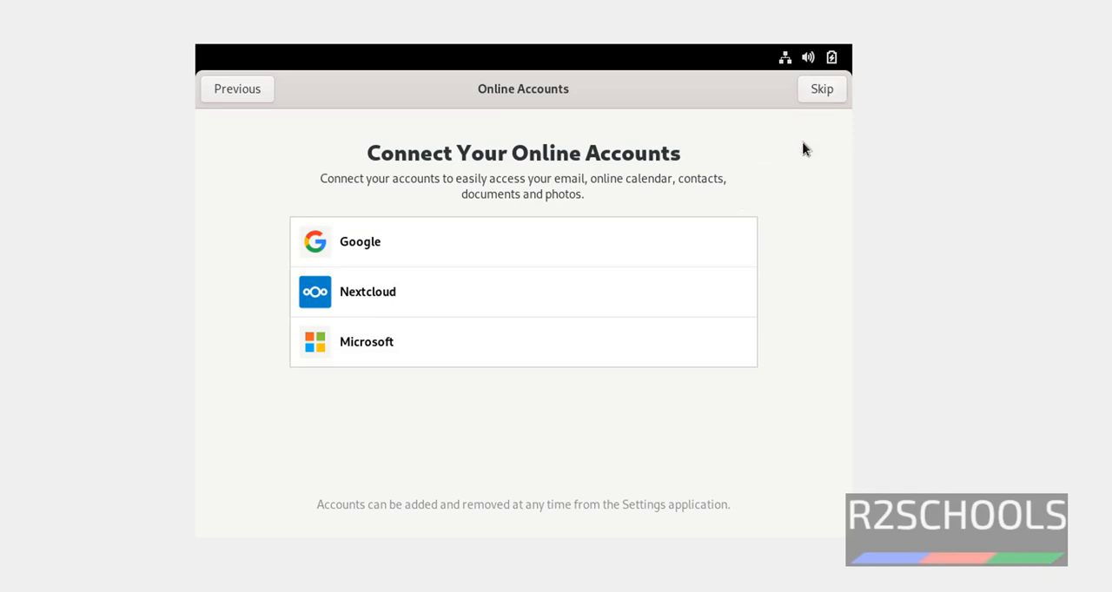
left_click(820, 88)
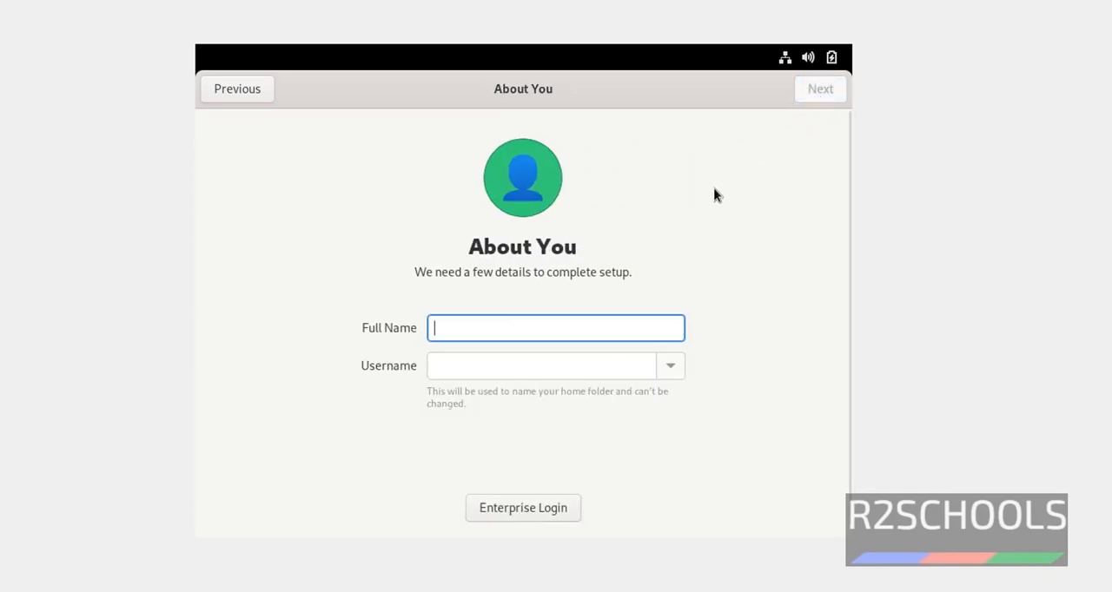
Create the 'adminis' administrator account with a password and finish to the desktop
type("administrator")
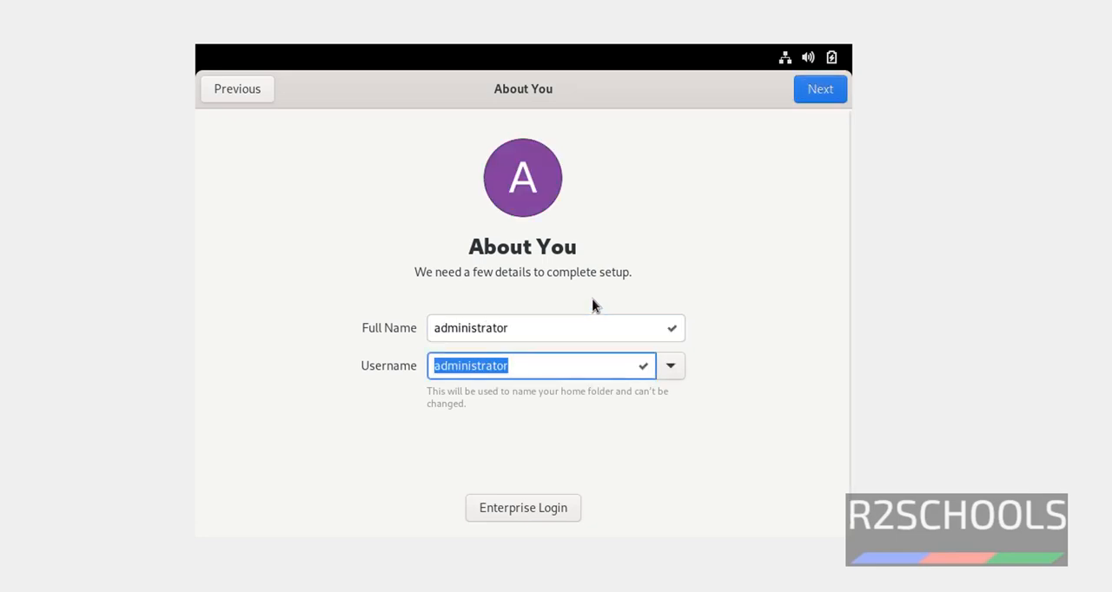
left_click(820, 89)
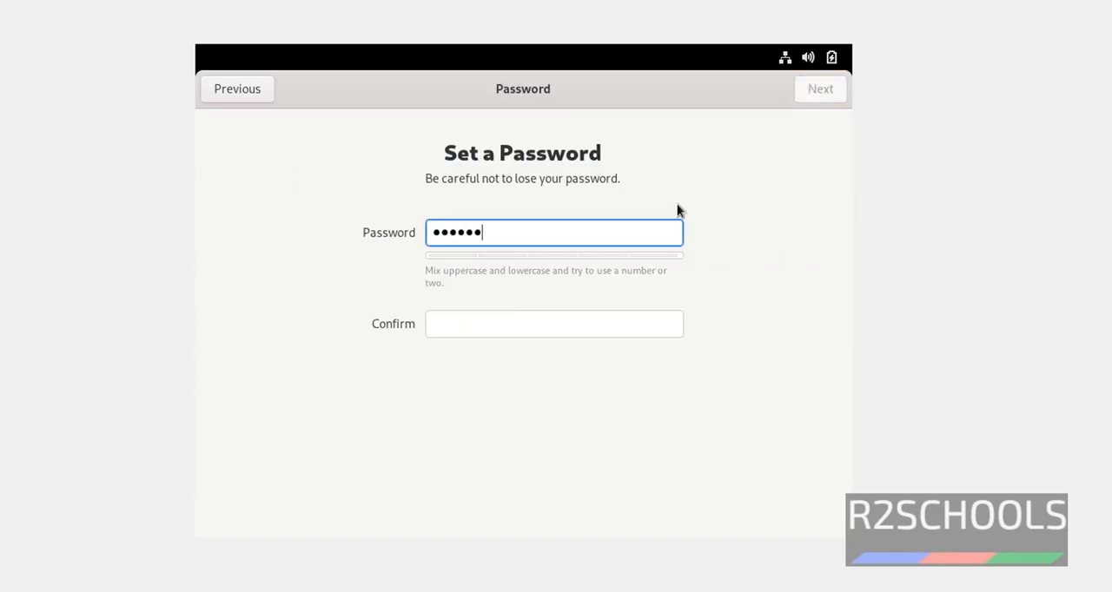
key("backspace")
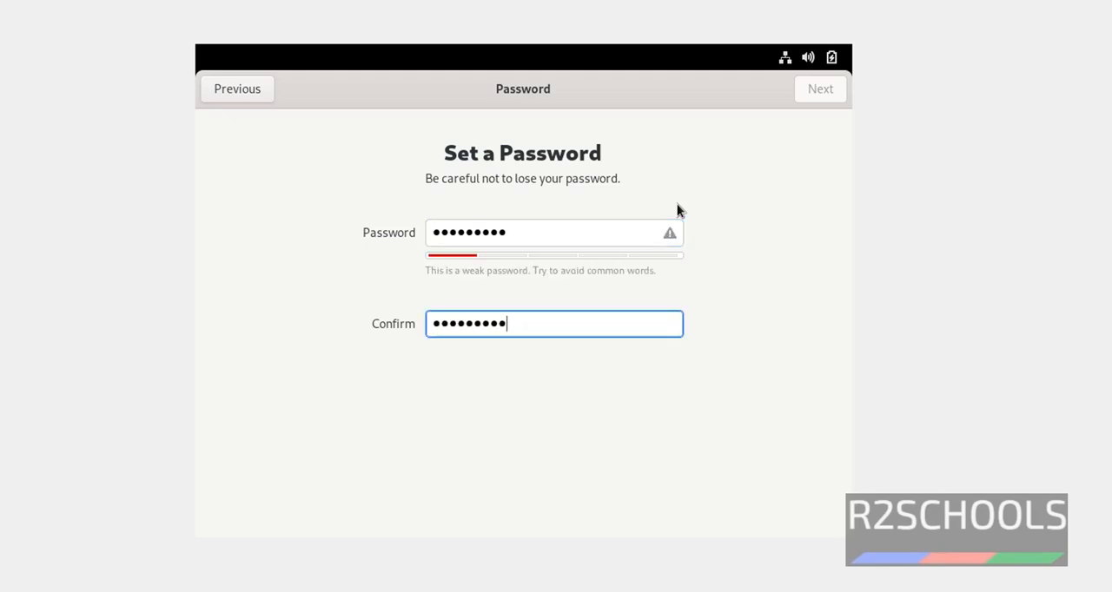
mouse_move(820, 89)
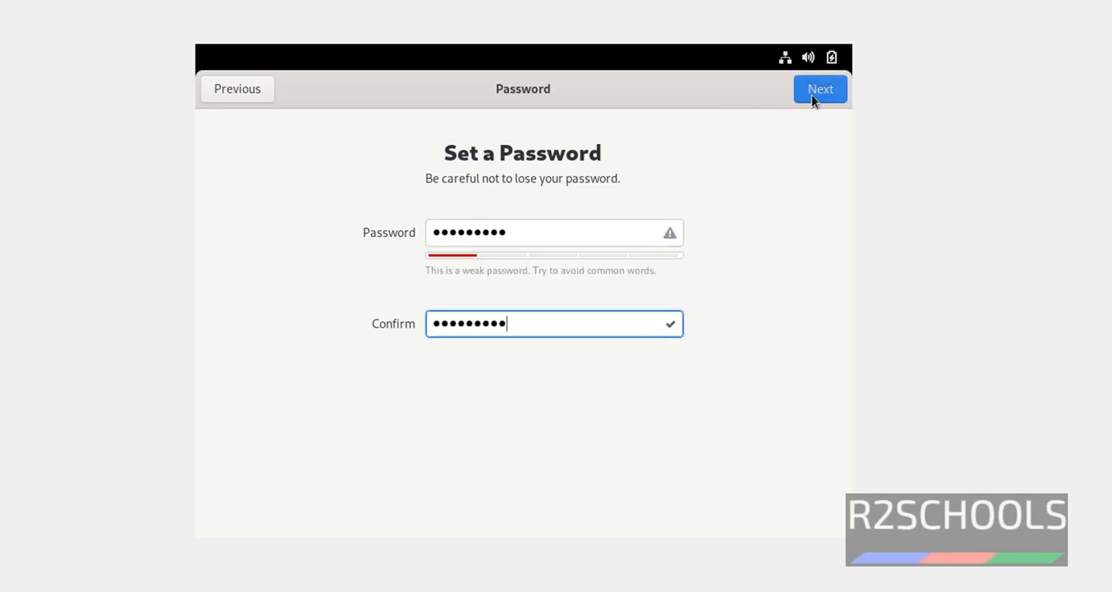
left_click(820, 88)
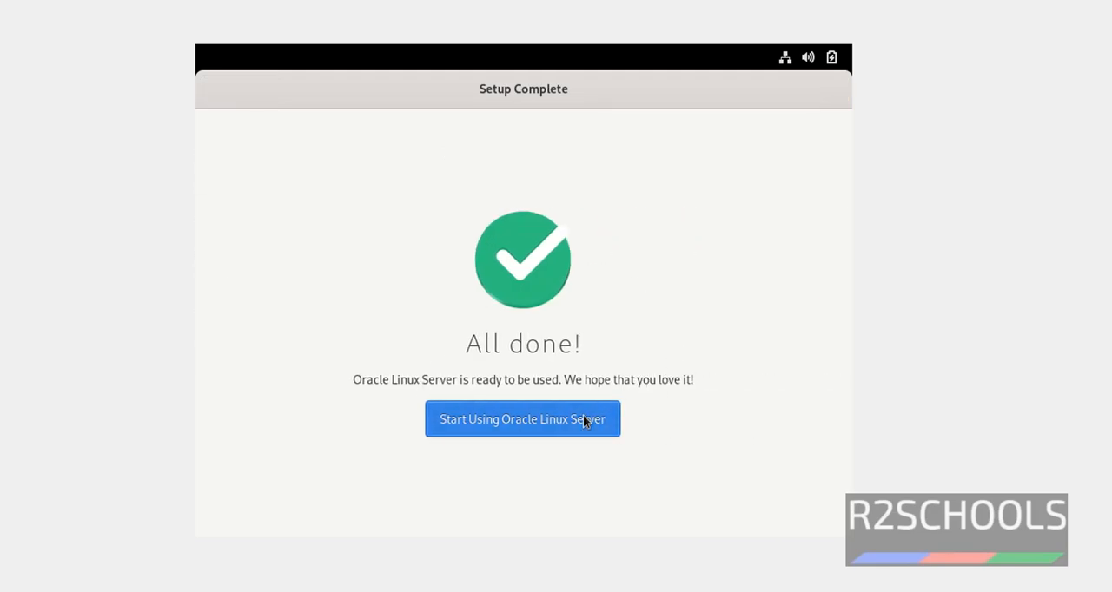
mouse_move(580, 431)
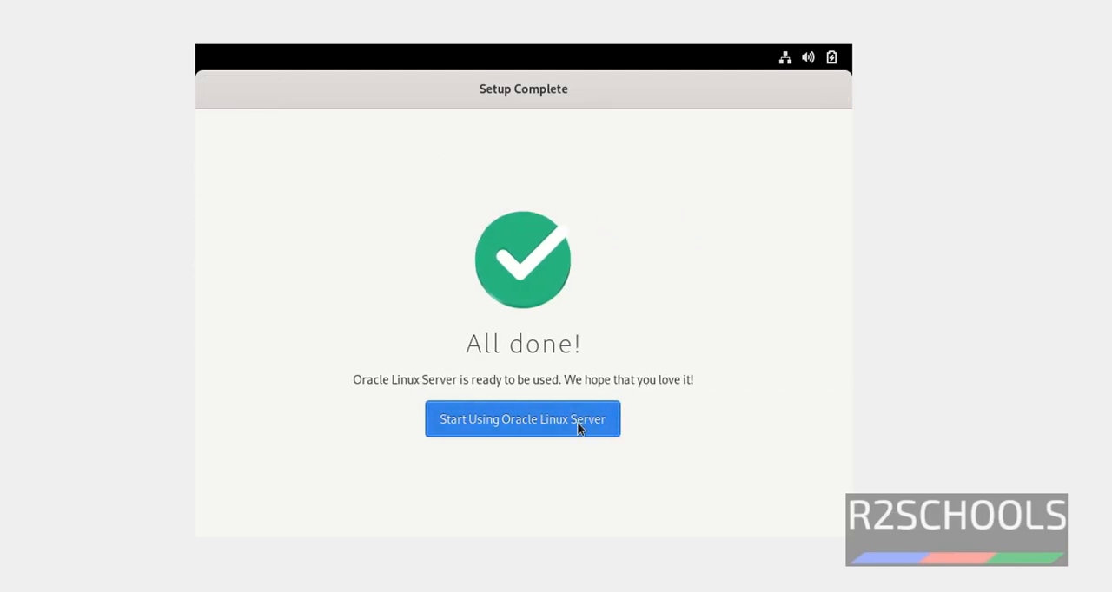
left_click(521, 421)
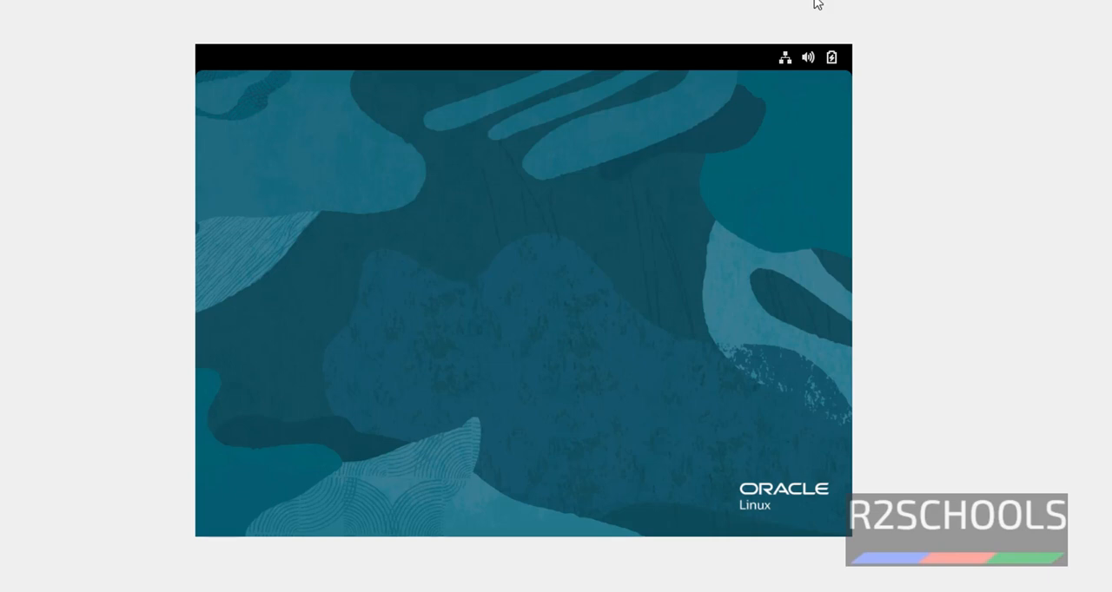
mouse_move(905, 244)
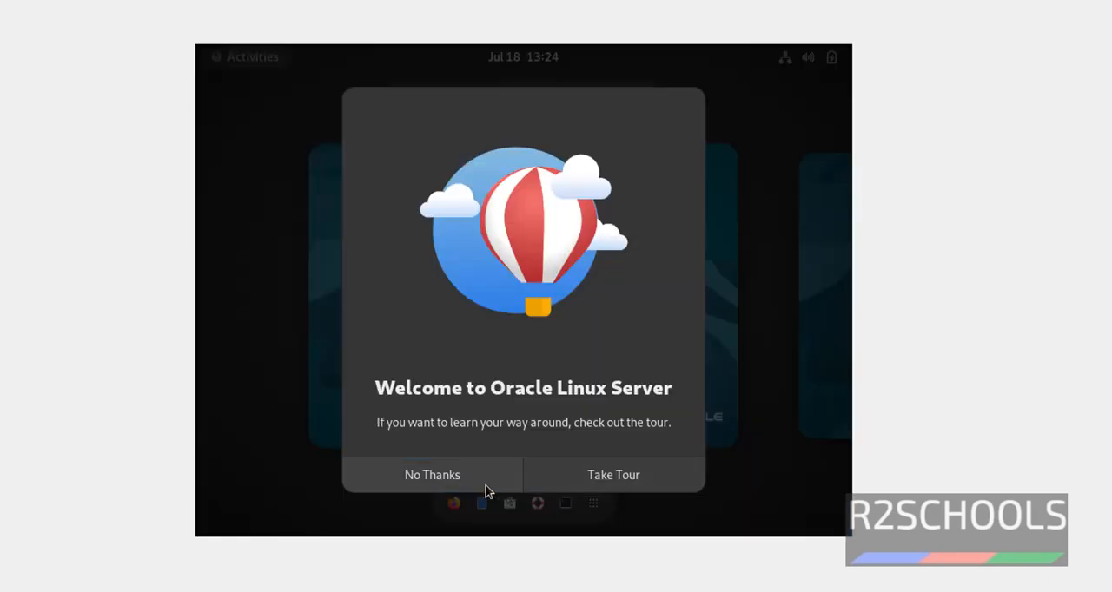
Decline the GNOME welcome tour and launch Terminal from the Activities dash
left_click(431, 475)
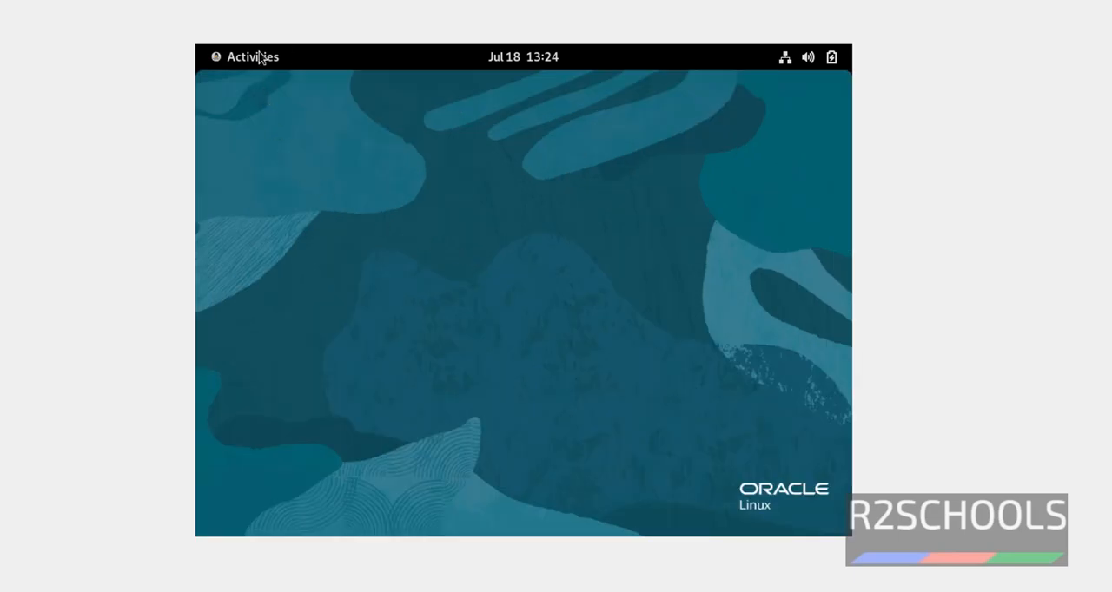
left_click(254, 56)
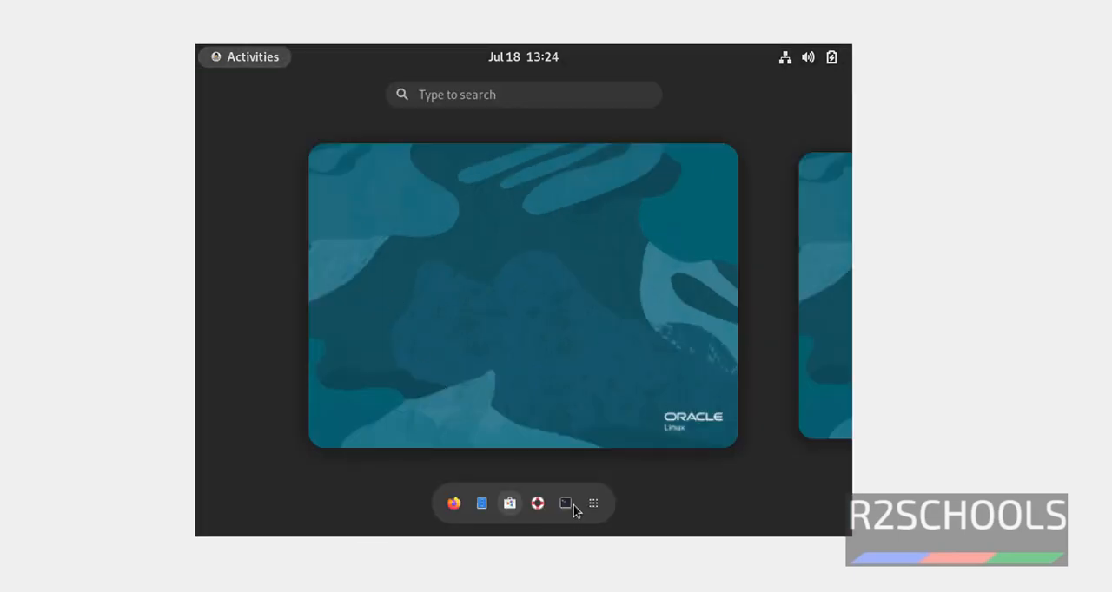
left_click(537, 504)
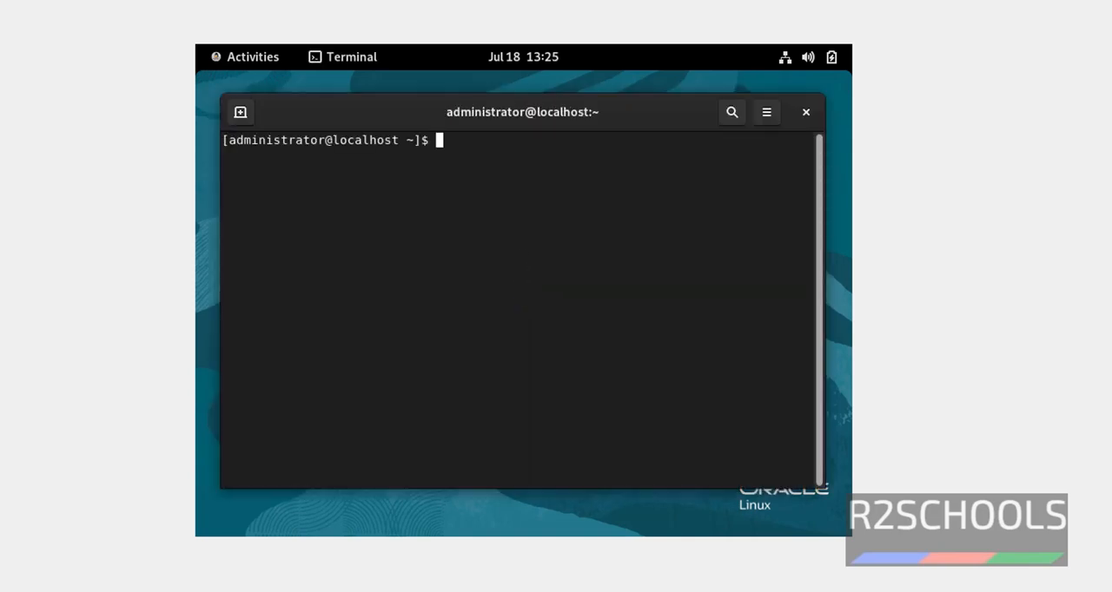
Run 'more /etc/os-release' to show Oracle Linux Server 9.0 details
type("more")
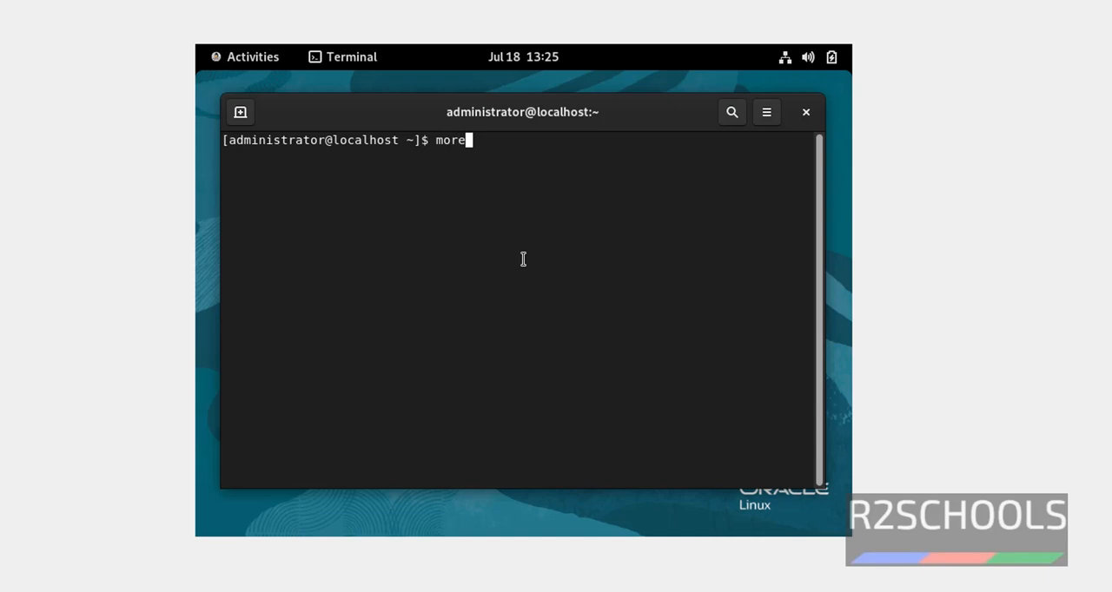
type("/etc/os-release")
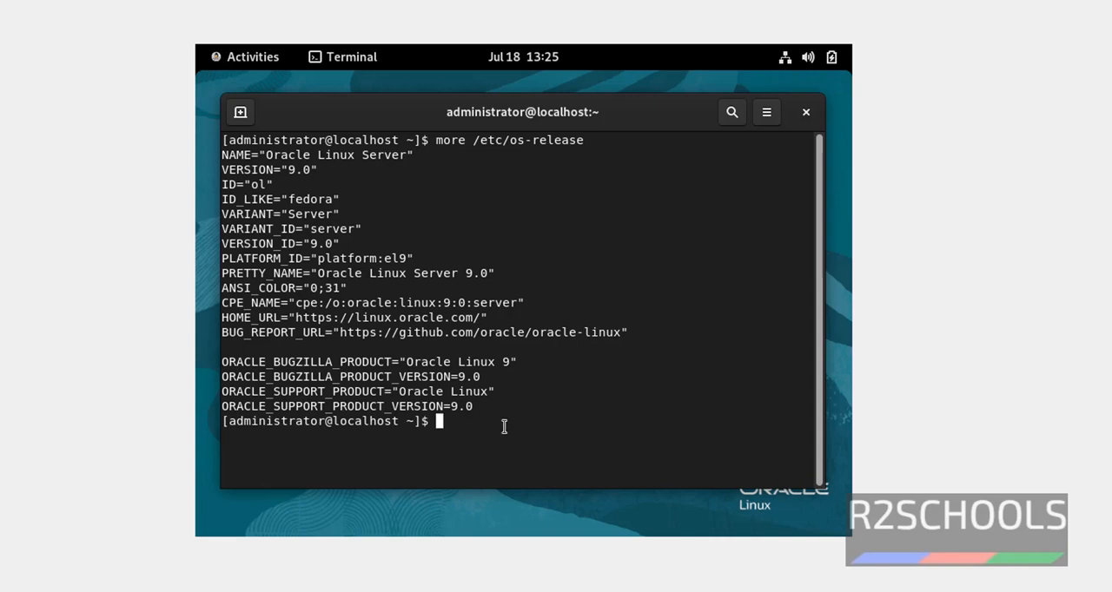
mouse_move(502, 427)
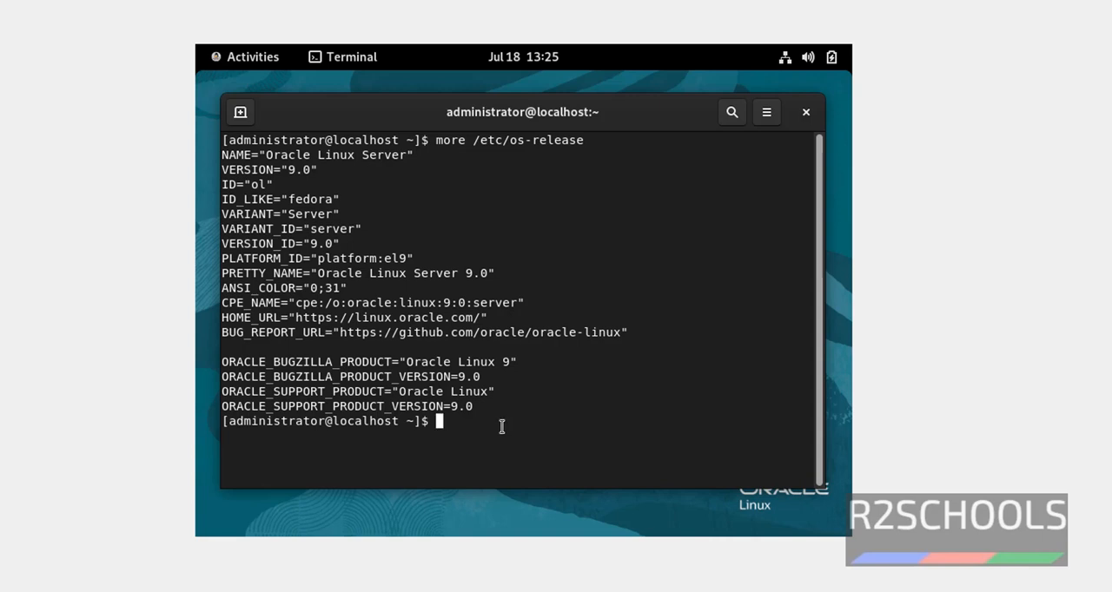